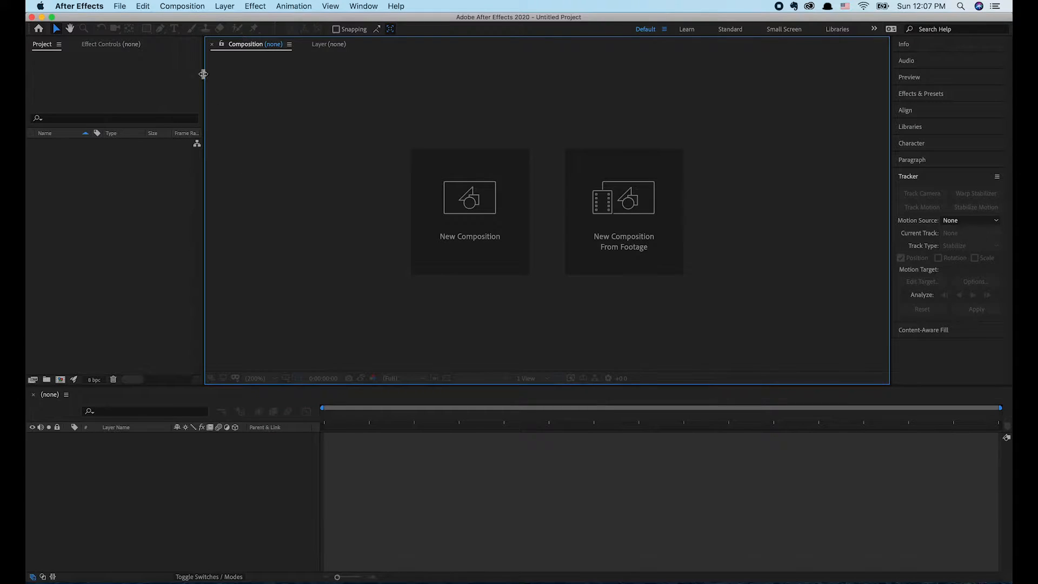
{"action": "mouse_move", "coordinate": [275, 133]}
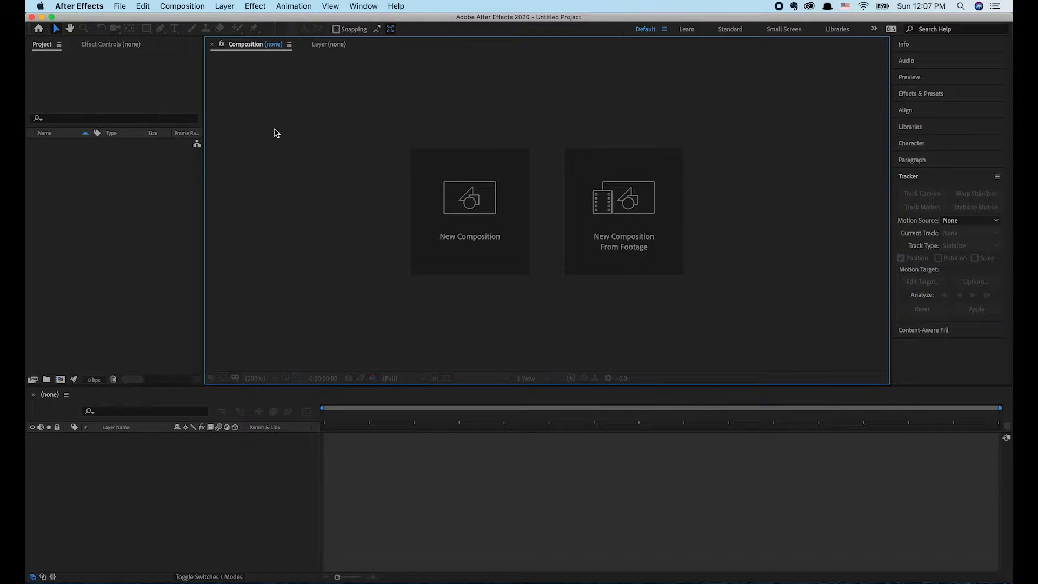
{"action": "mouse_move", "coordinate": [618, 204]}
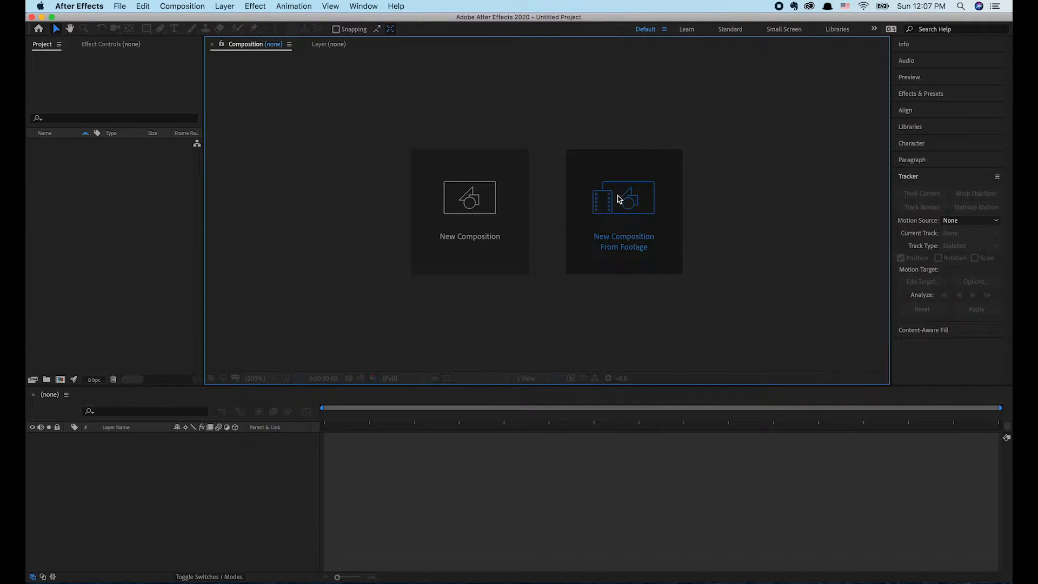
- Create a new composition from the MVI_5199 green-screen clip
{"action": "left_click", "coordinate": [623, 197]}
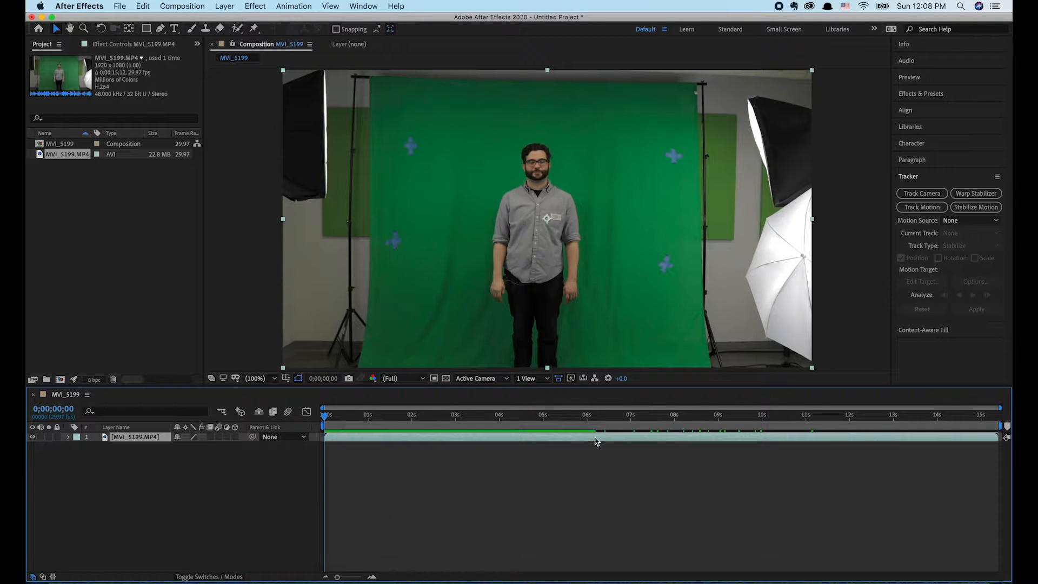
{"action": "mouse_move", "coordinate": [505, 465]}
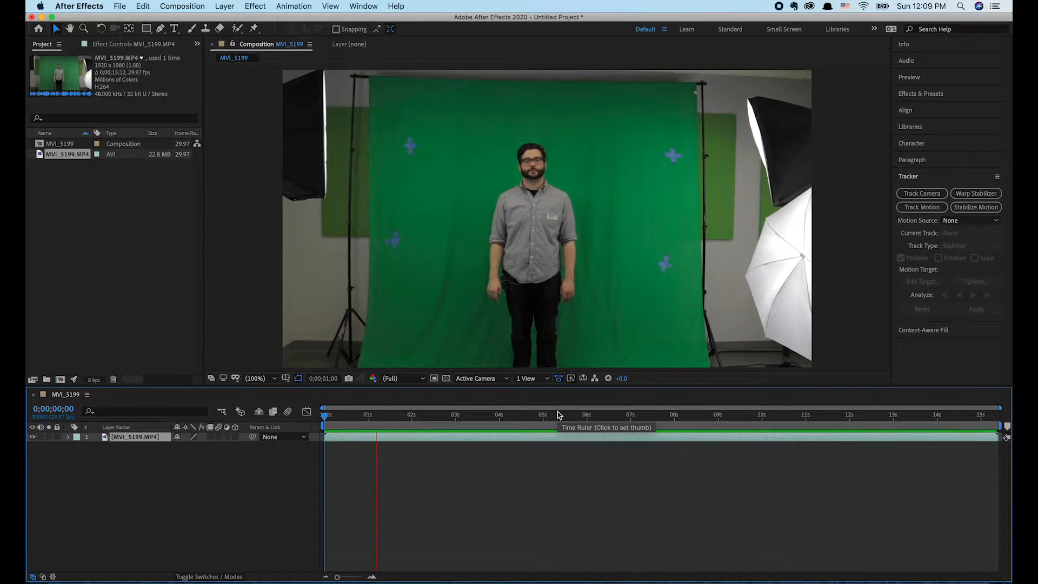
- Move the current-time indicator to 0;00;06;24, where the man raises his open hand
{"action": "left_click", "coordinate": [325, 415]}
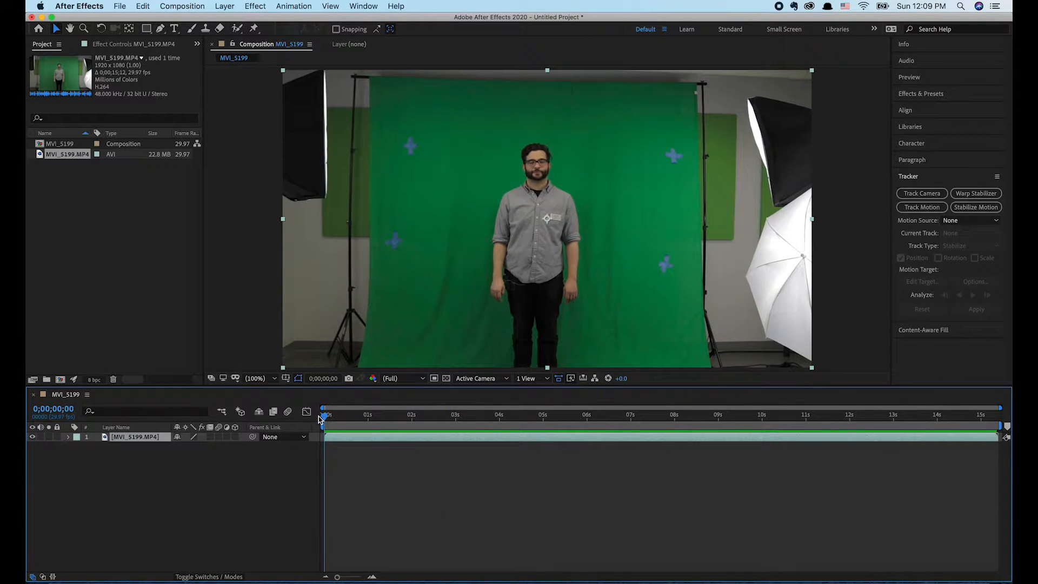
{"action": "left_click", "coordinate": [487, 414]}
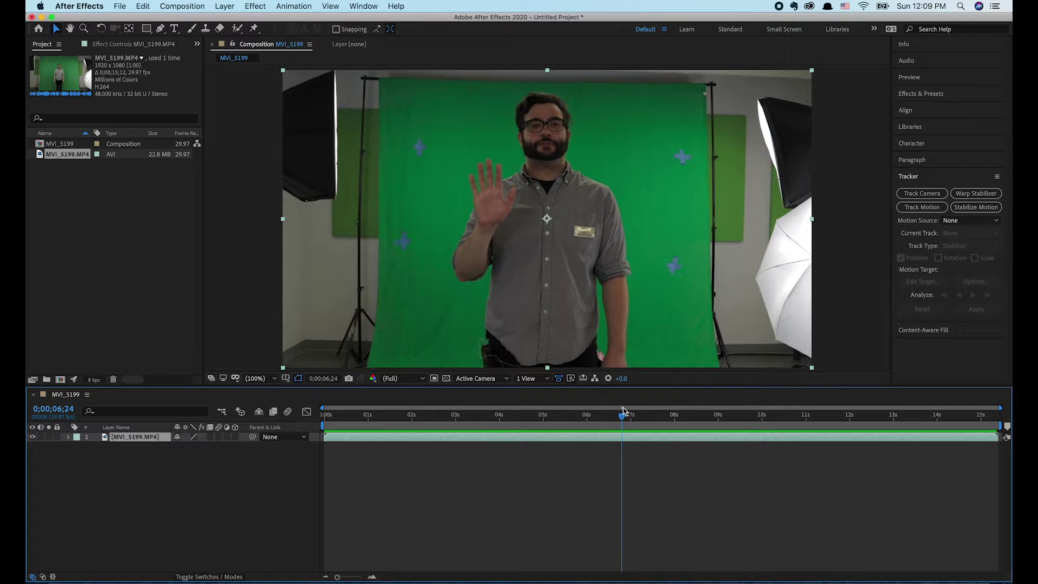
{"action": "mouse_move", "coordinate": [626, 415]}
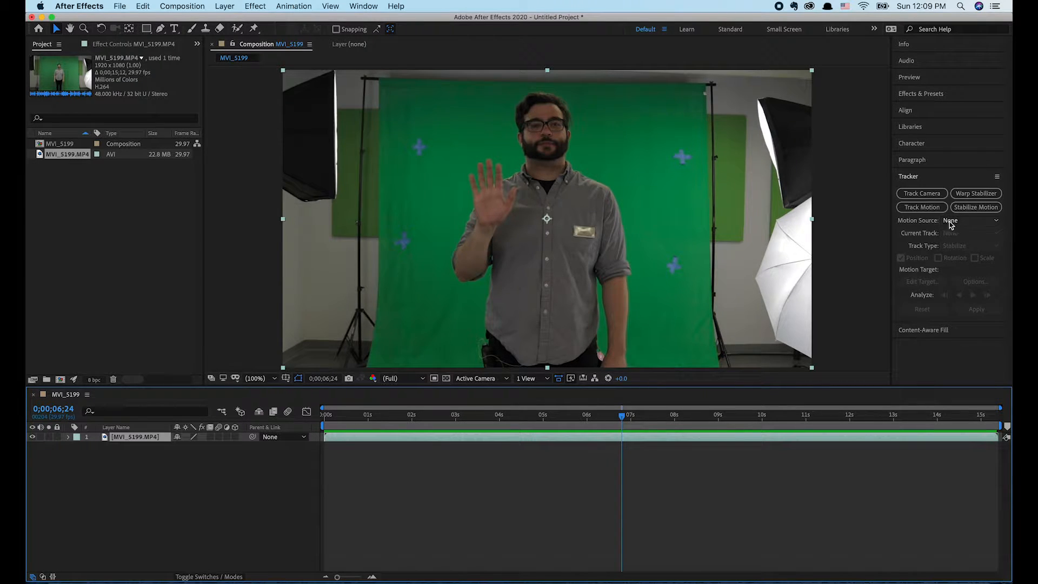
- Start Track Motion on the clip and place Track Point 1 on the raised palm
{"action": "left_click", "coordinate": [921, 207]}
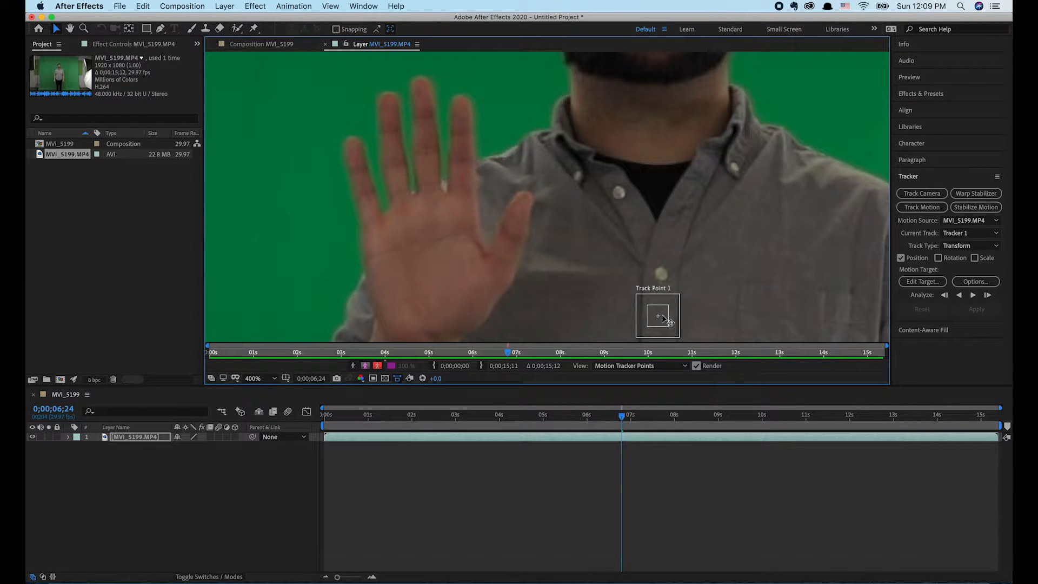
{"action": "mouse_move", "coordinate": [658, 303]}
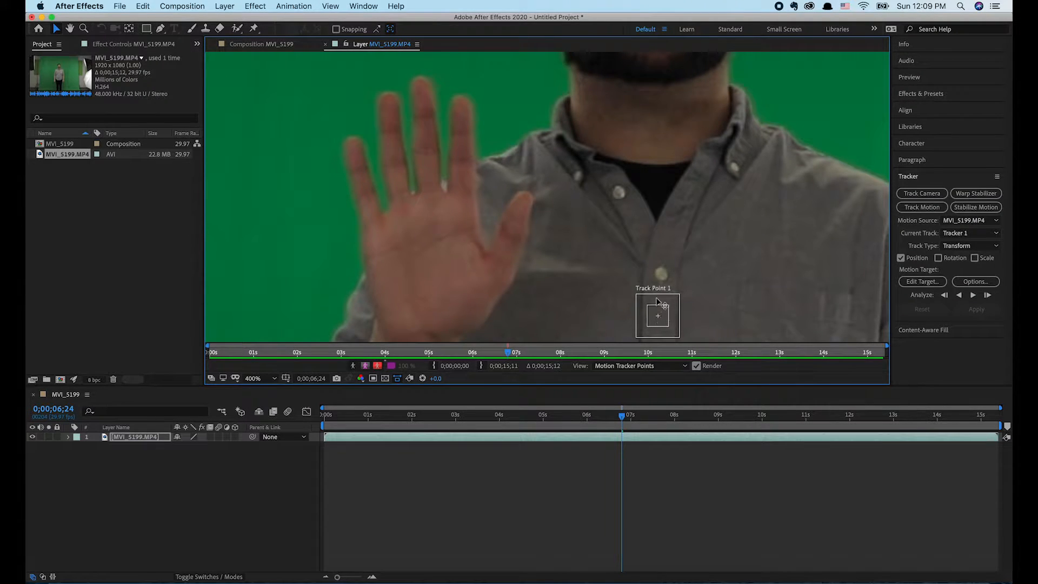
{"action": "left_click", "coordinate": [615, 414]}
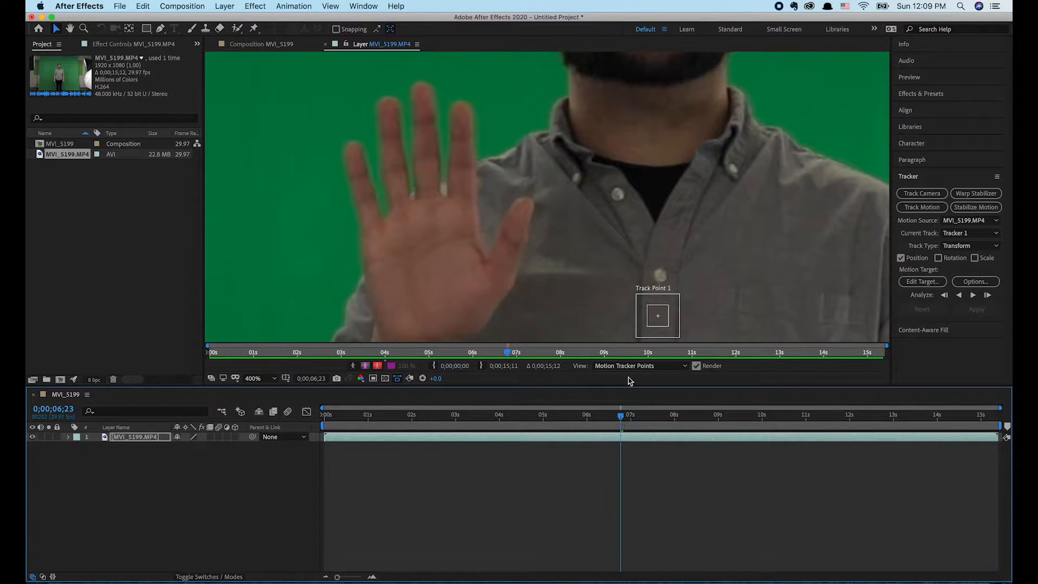
{"action": "left_click", "coordinate": [657, 316]}
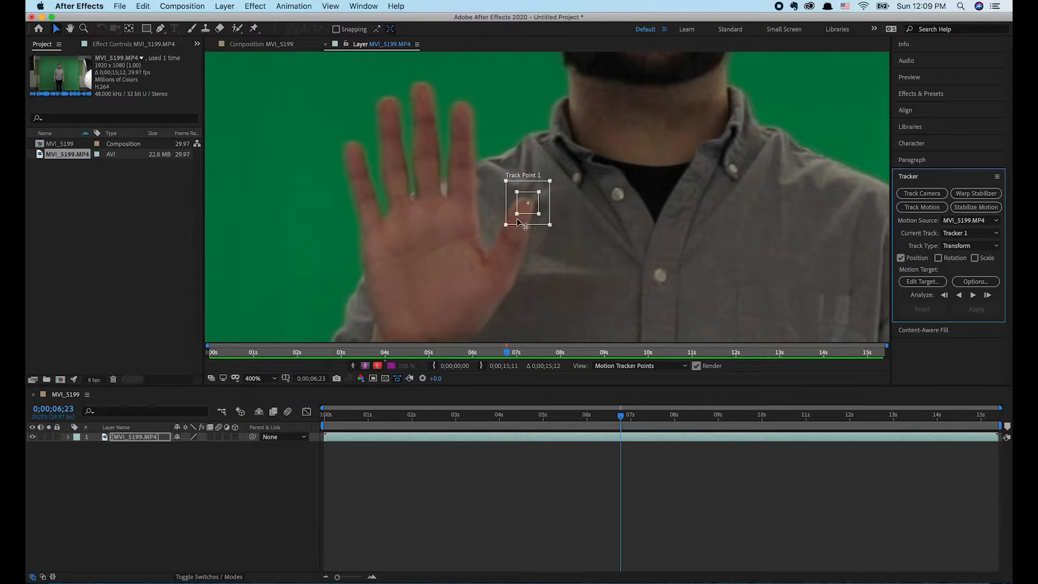
{"action": "mouse_move", "coordinate": [499, 225]}
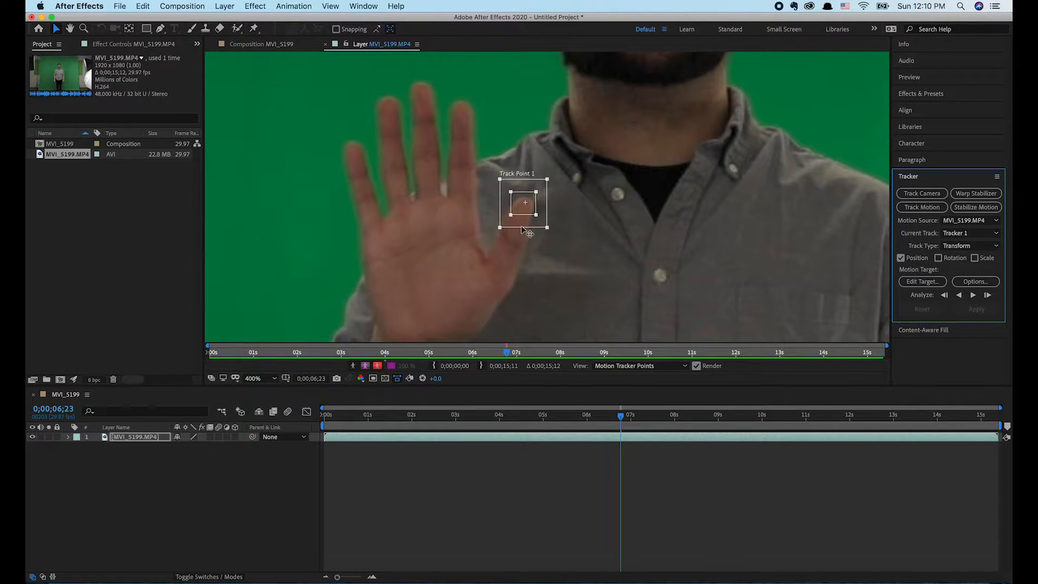
{"action": "mouse_move", "coordinate": [520, 233]}
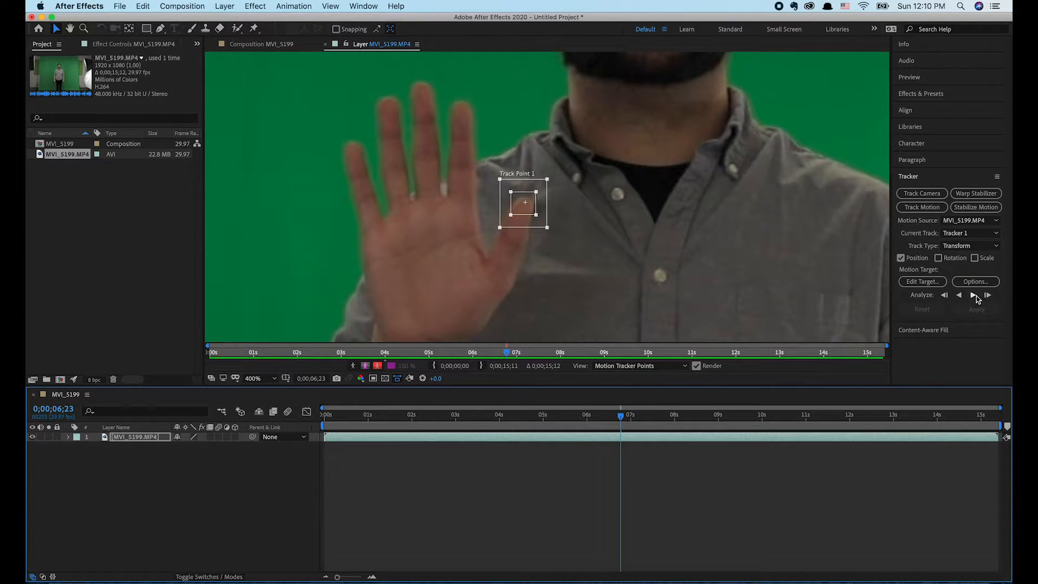
{"action": "mouse_move", "coordinate": [987, 294]}
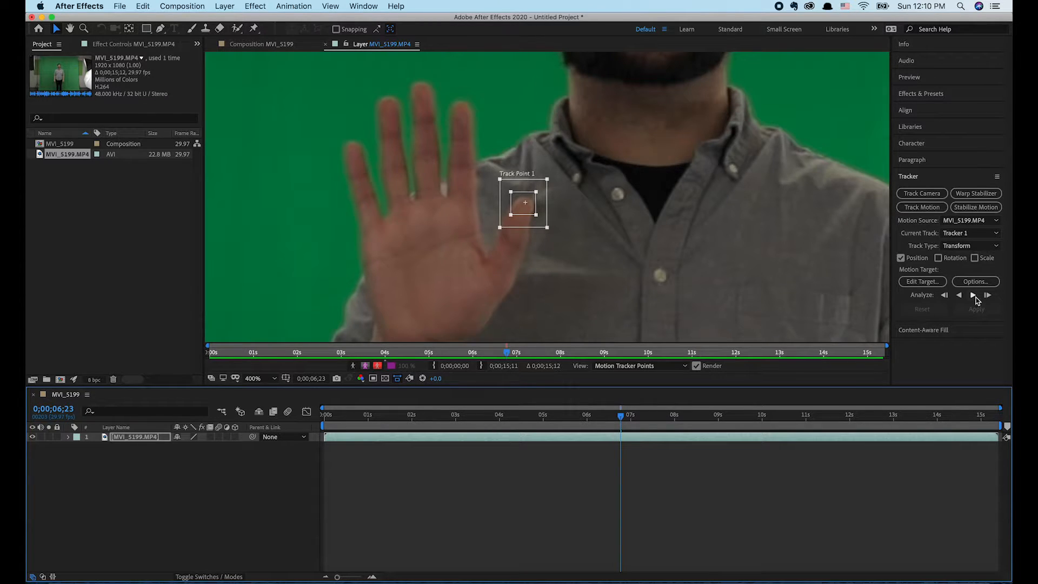
- Zoom the Layer panel to 100% and analyze the hand track forward to the clip's end
{"action": "left_click", "coordinate": [258, 378]}
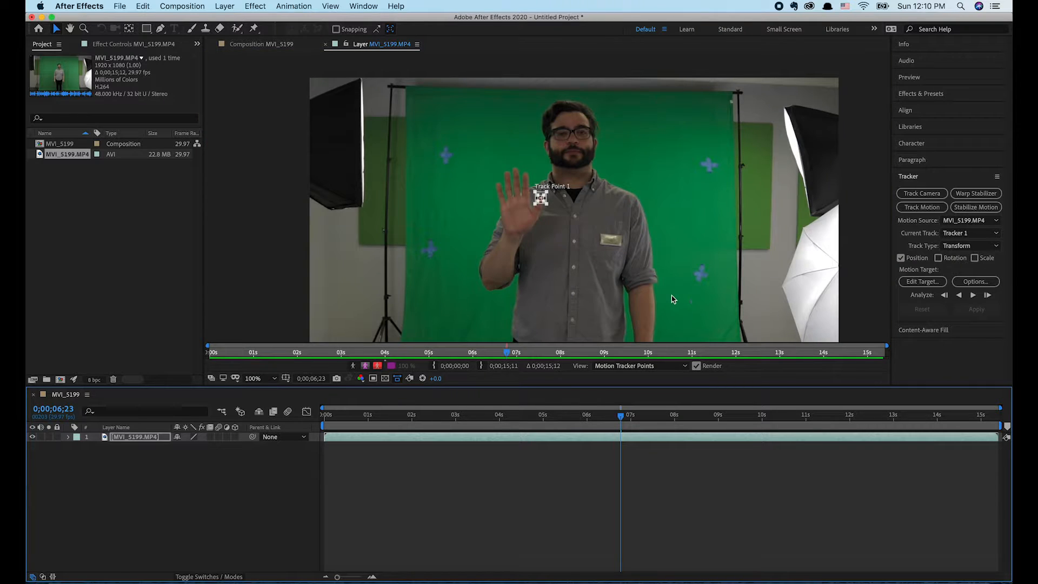
{"action": "mouse_move", "coordinate": [986, 296]}
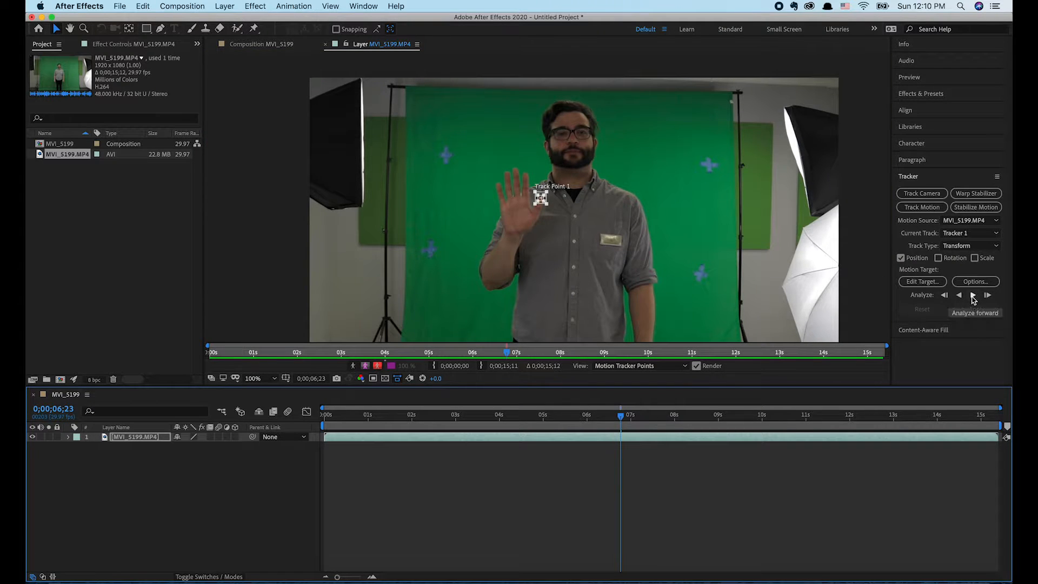
{"action": "left_click", "coordinate": [988, 295]}
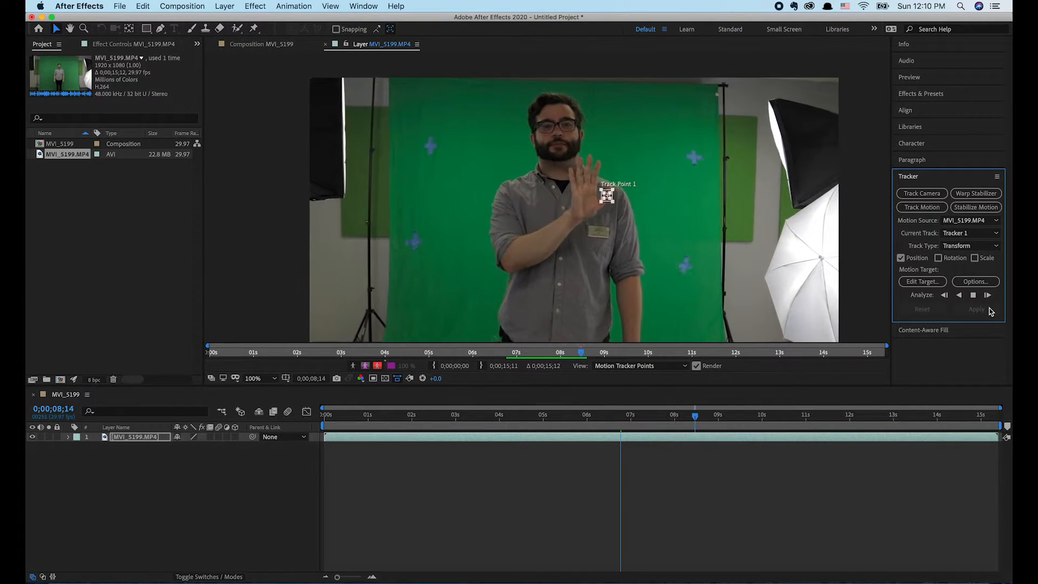
{"action": "left_click", "coordinate": [987, 294]}
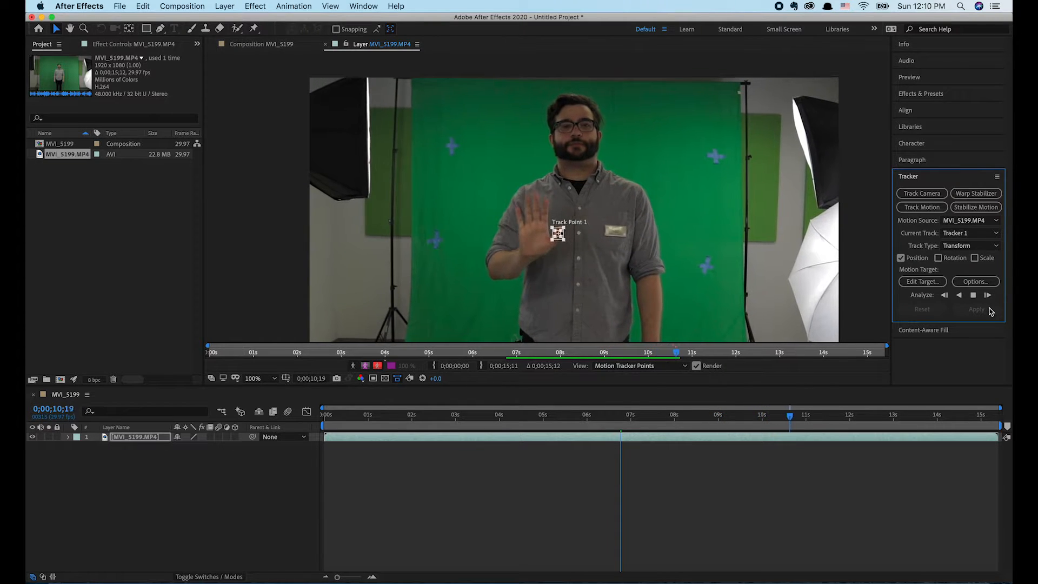
{"action": "left_click", "coordinate": [987, 294]}
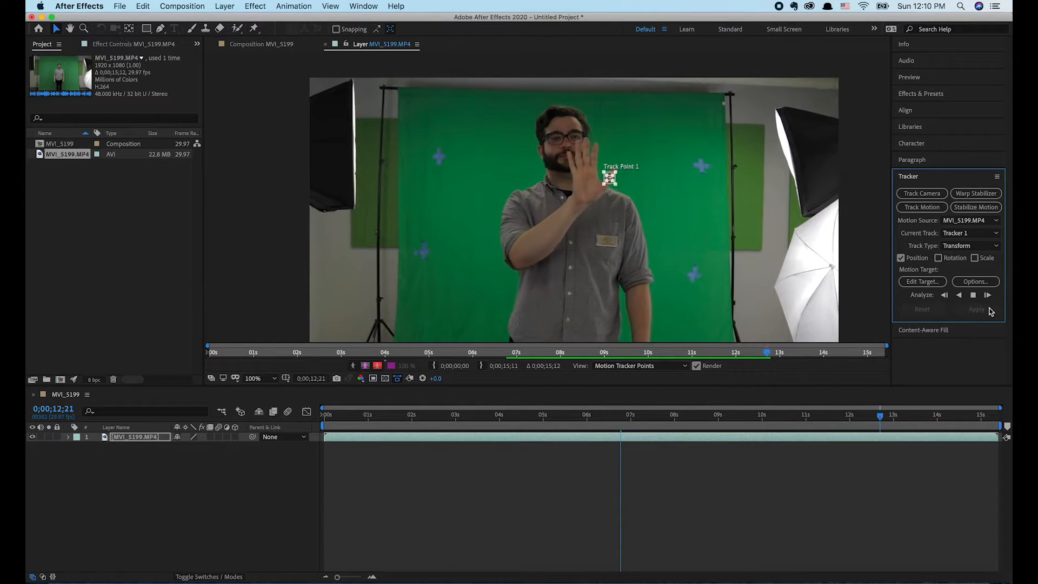
{"action": "left_click", "coordinate": [987, 294]}
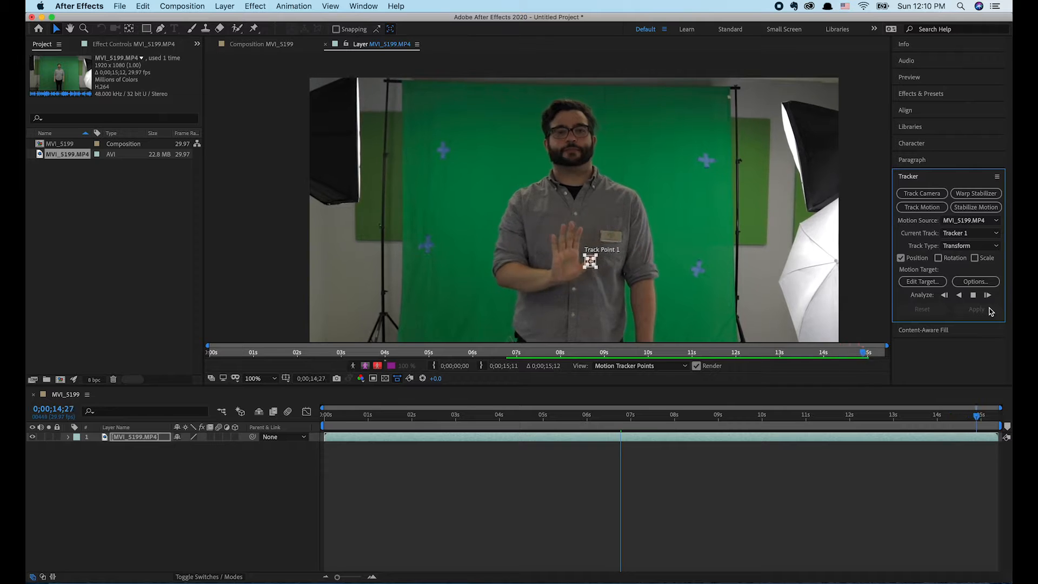
{"action": "left_click", "coordinate": [987, 294]}
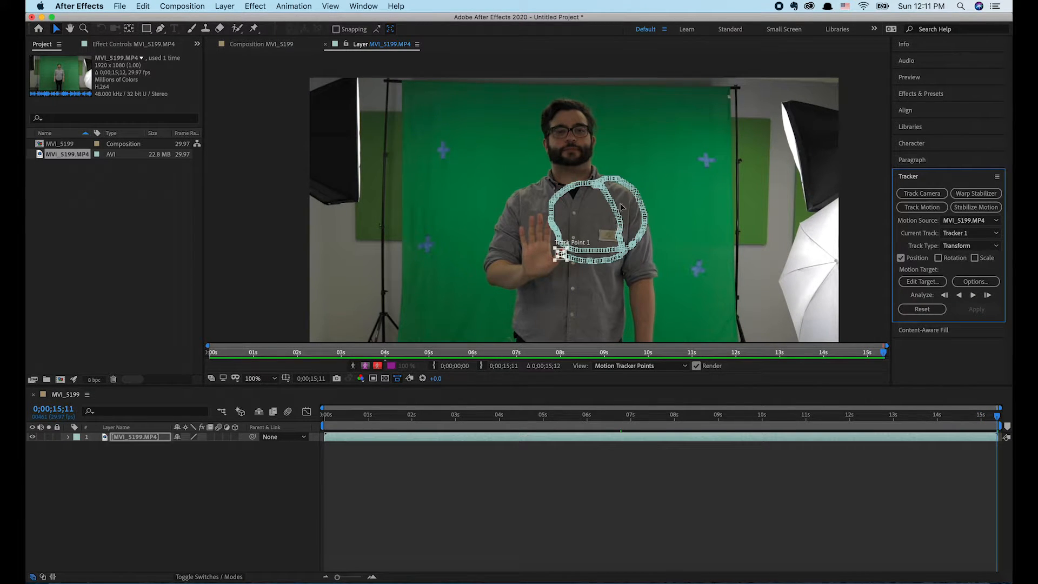
{"action": "left_click", "coordinate": [78, 436]}
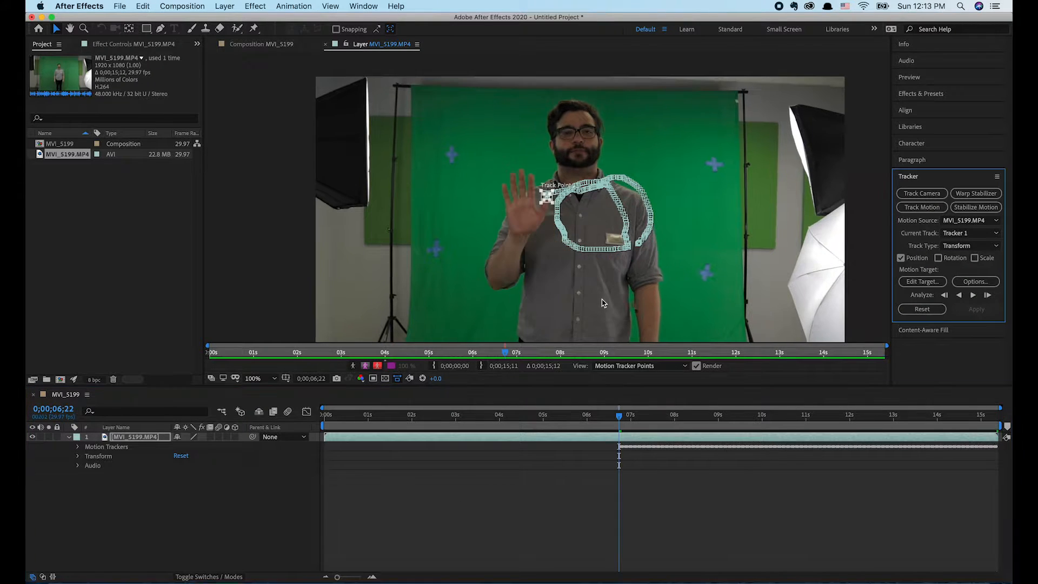
{"action": "left_click", "coordinate": [253, 378]}
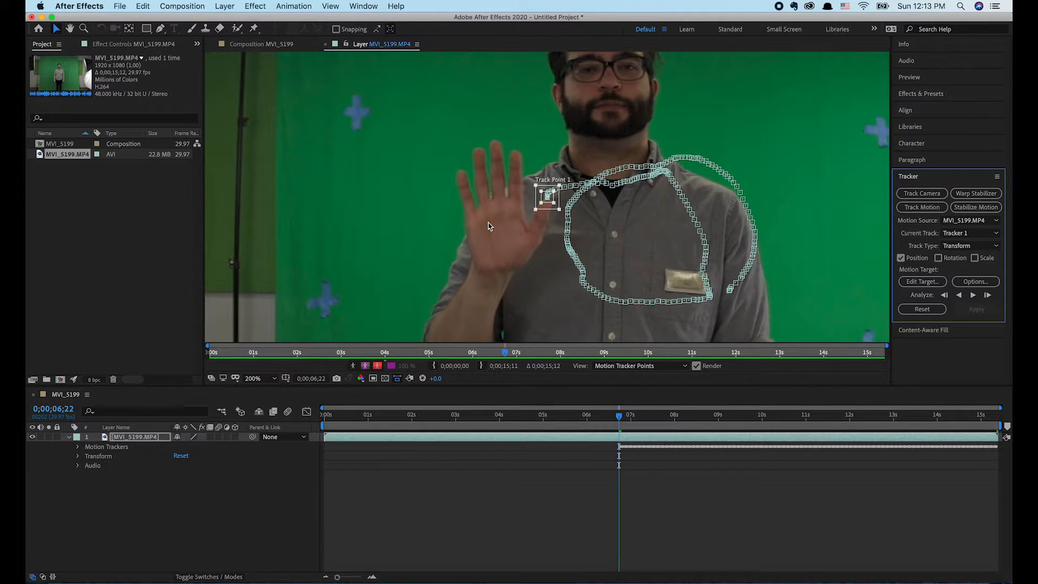
{"action": "mouse_move", "coordinate": [485, 199]}
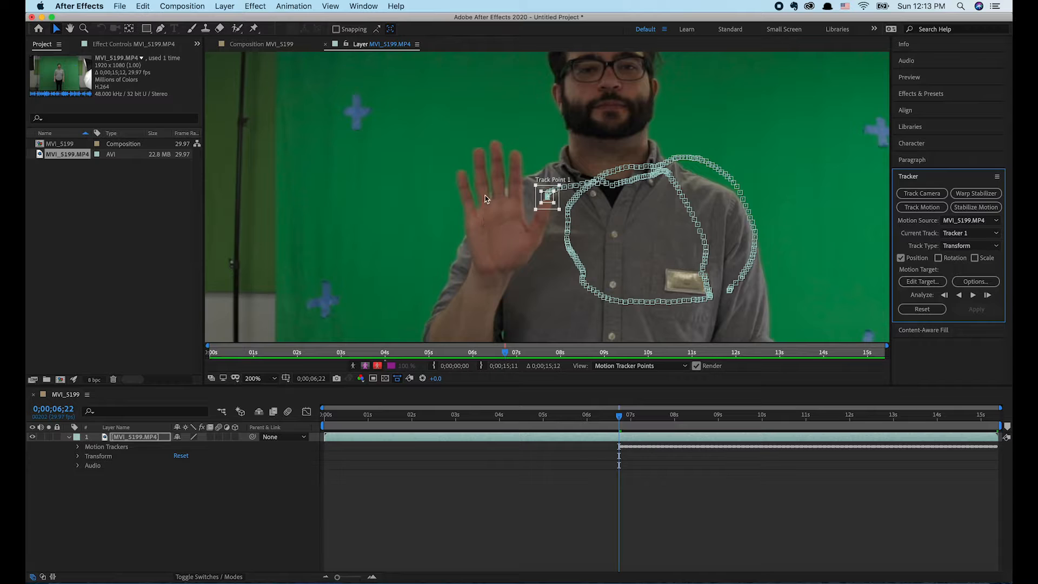
{"action": "left_click", "coordinate": [257, 378]}
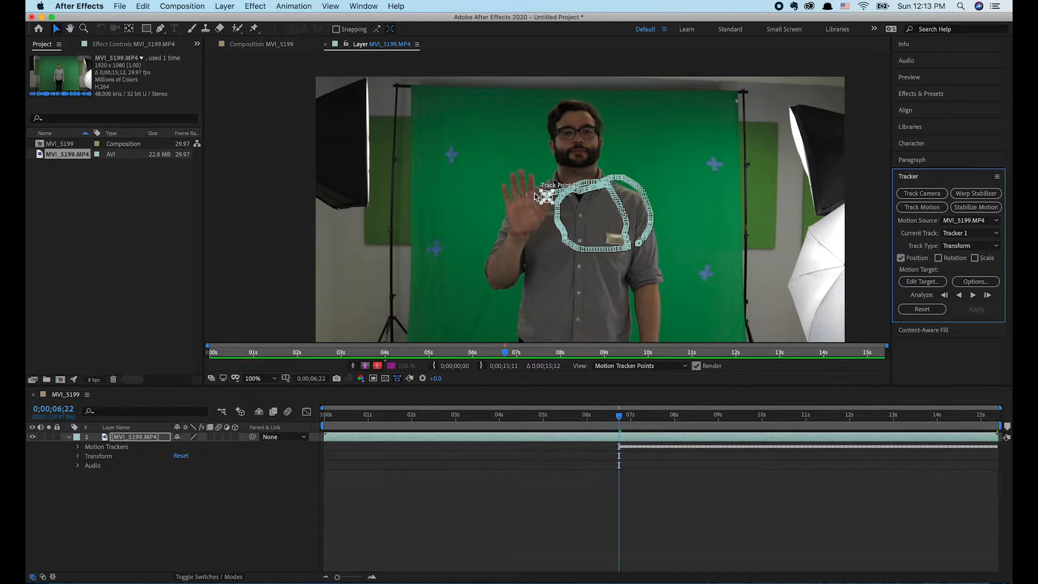
{"action": "mouse_move", "coordinate": [544, 250]}
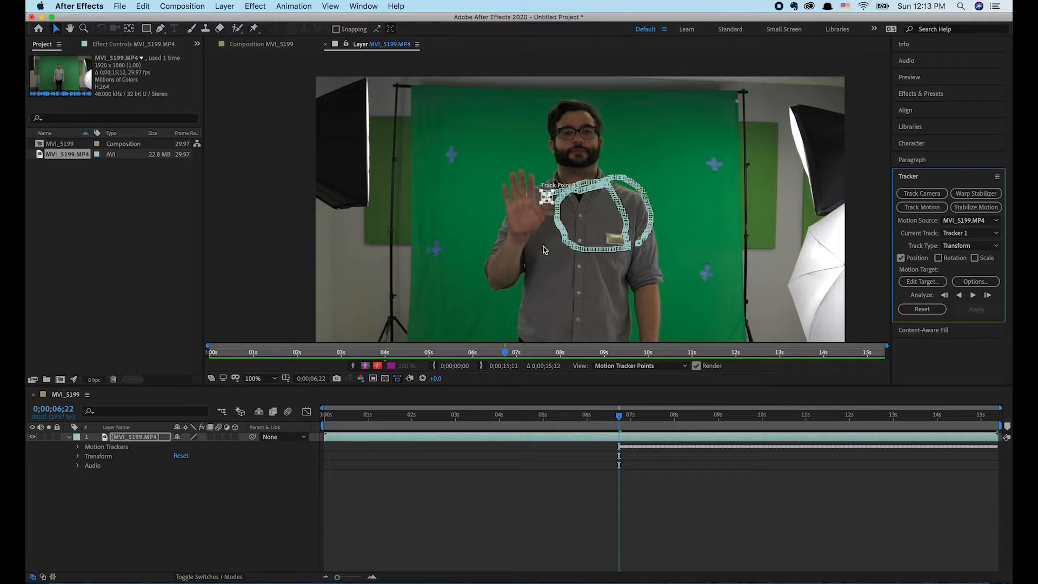
{"action": "left_click", "coordinate": [257, 378]}
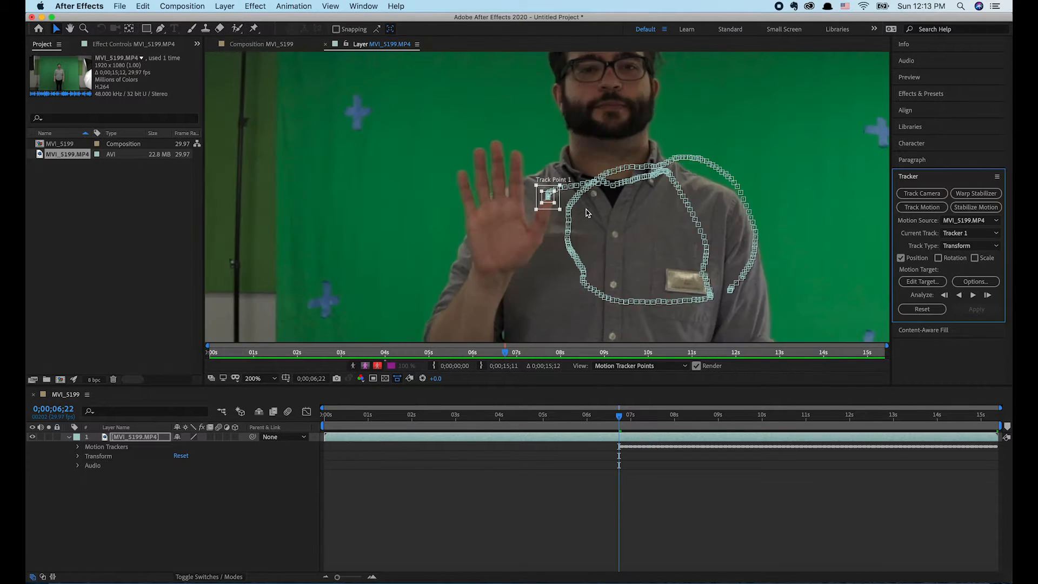
{"action": "left_click", "coordinate": [259, 378]}
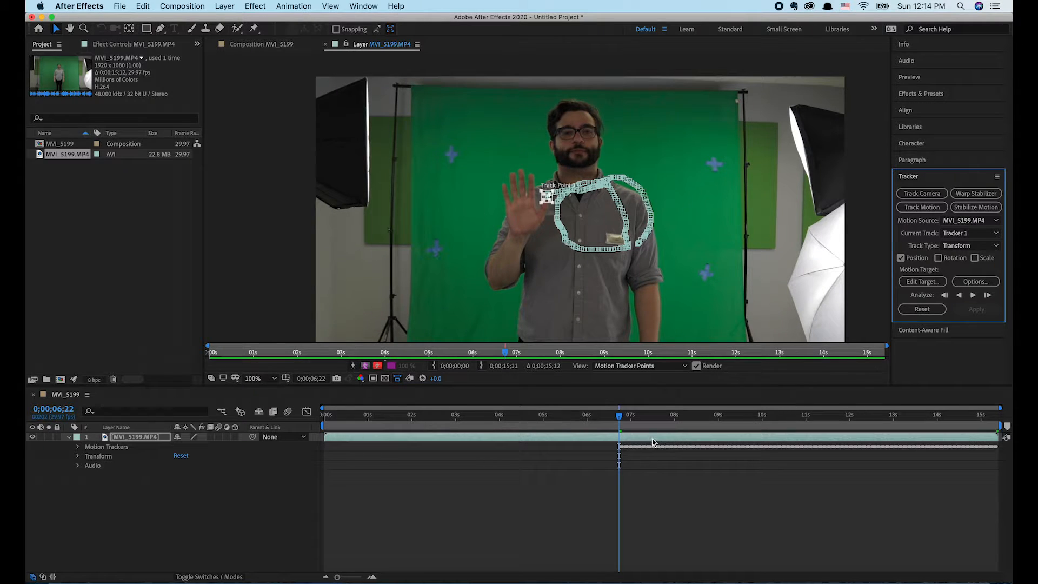
{"action": "mouse_move", "coordinate": [604, 425]}
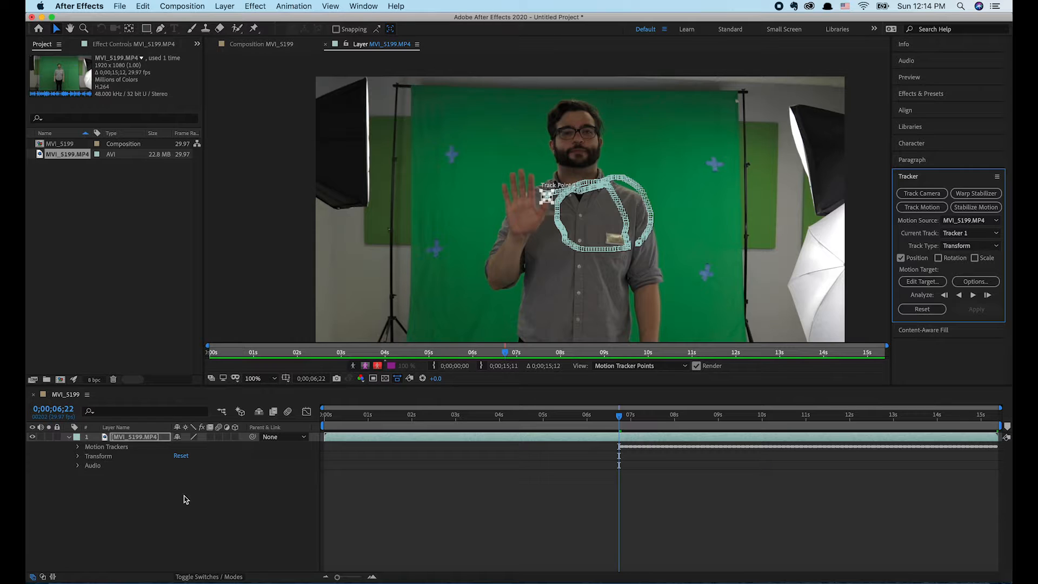
{"action": "mouse_move", "coordinate": [202, 523]}
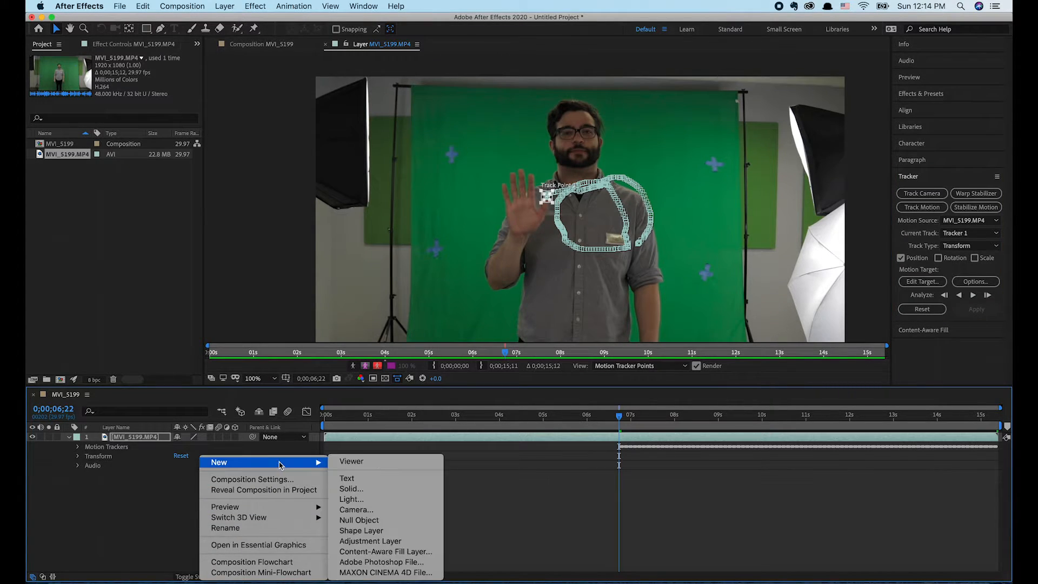
{"action": "mouse_move", "coordinate": [359, 520]}
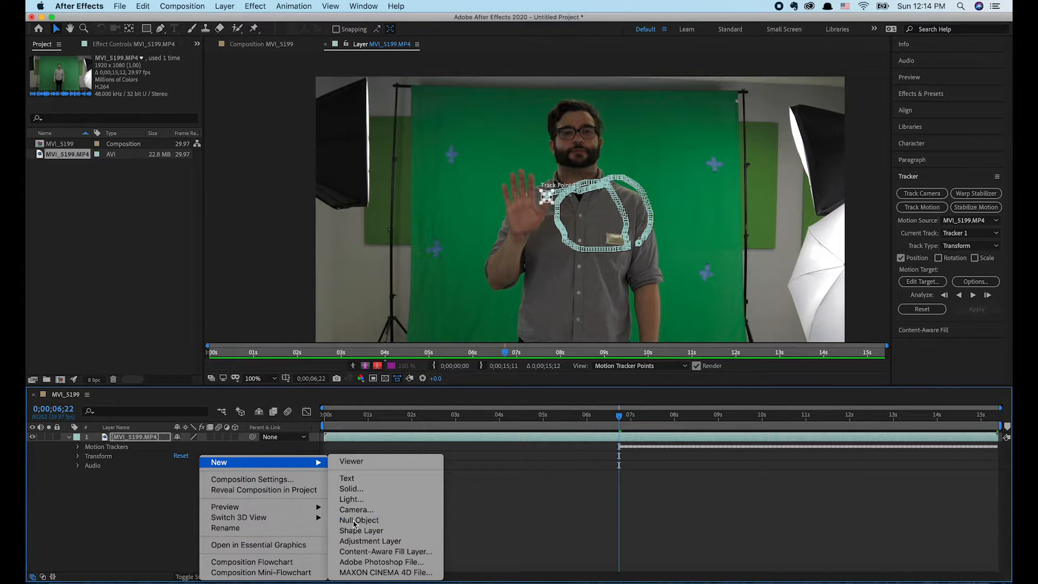
- Add a Null Object layer, Null 1, above the footage
{"action": "left_click", "coordinate": [359, 520]}
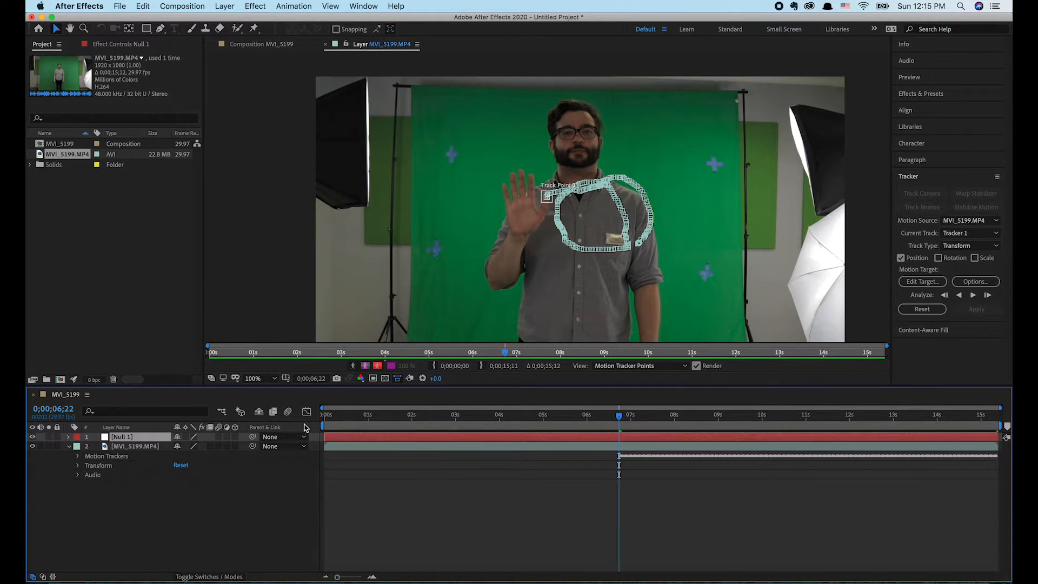
{"action": "mouse_move", "coordinate": [151, 446]}
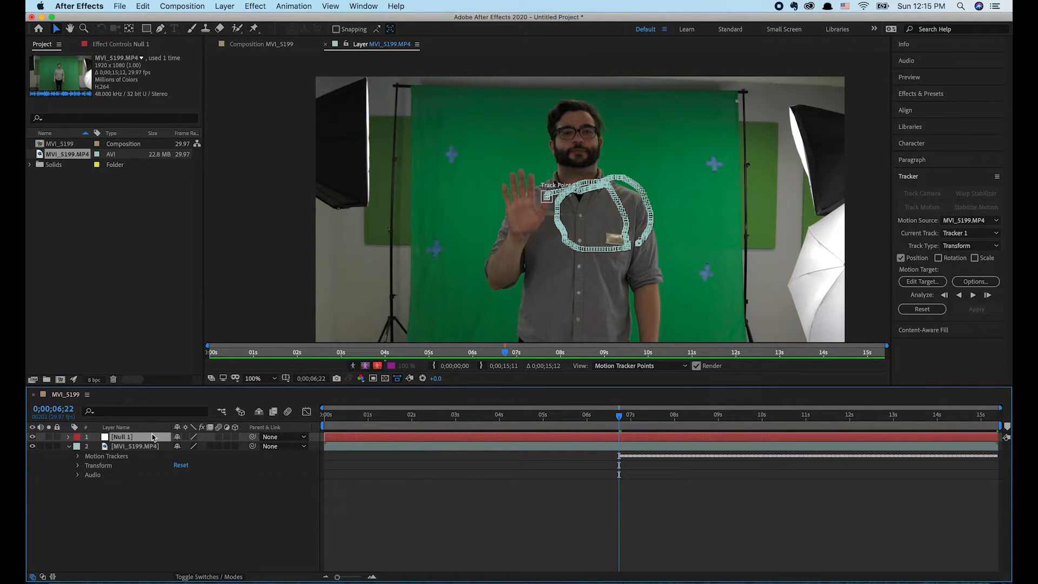
- Set Null 1 as the tracker's target and apply the hand track to it in X and Y
{"action": "left_click", "coordinate": [136, 445]}
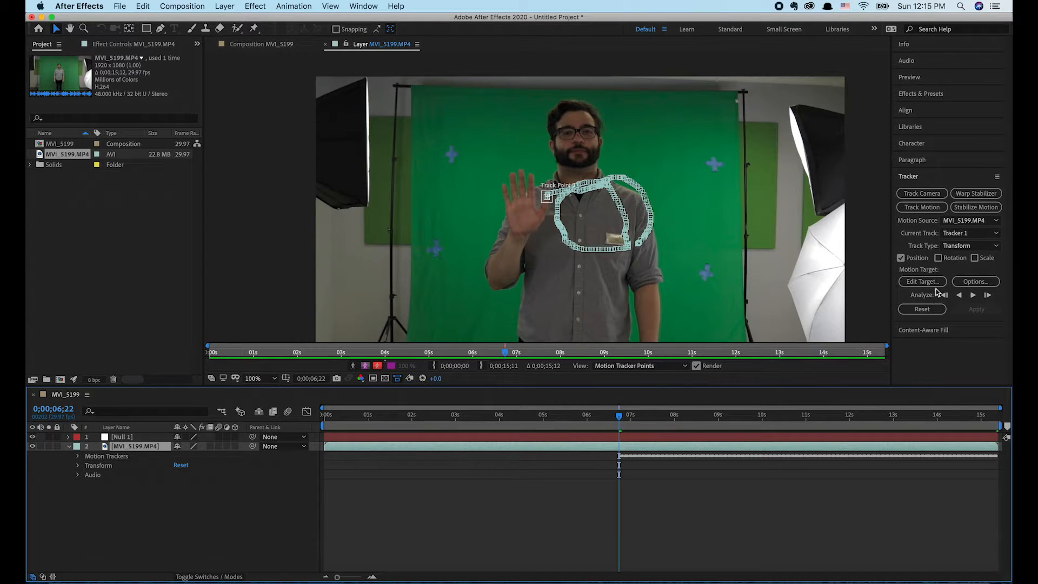
{"action": "left_click", "coordinate": [921, 281]}
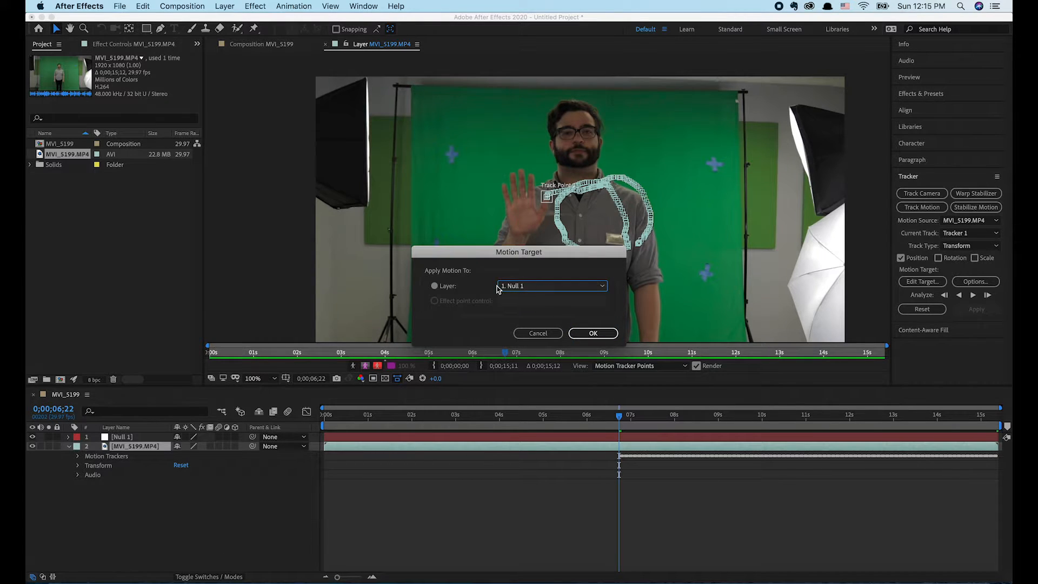
{"action": "left_click", "coordinate": [592, 333]}
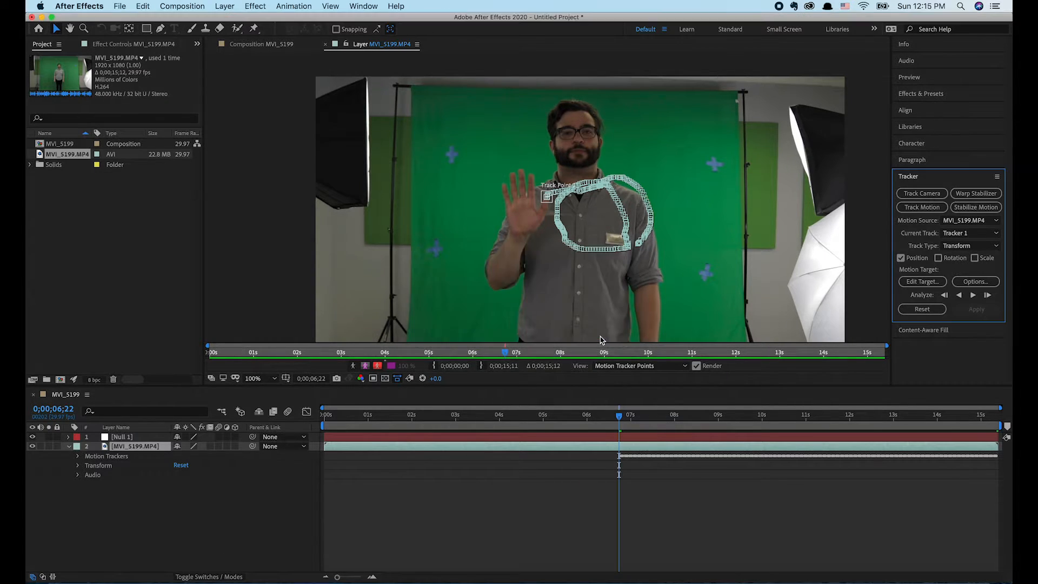
{"action": "left_click", "coordinate": [922, 281]}
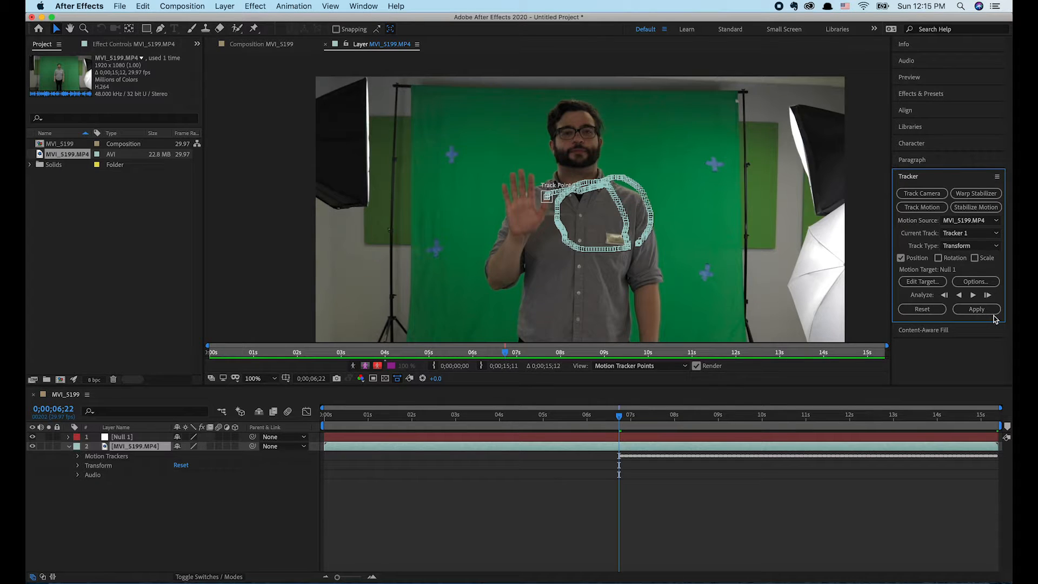
{"action": "left_click", "coordinate": [976, 308]}
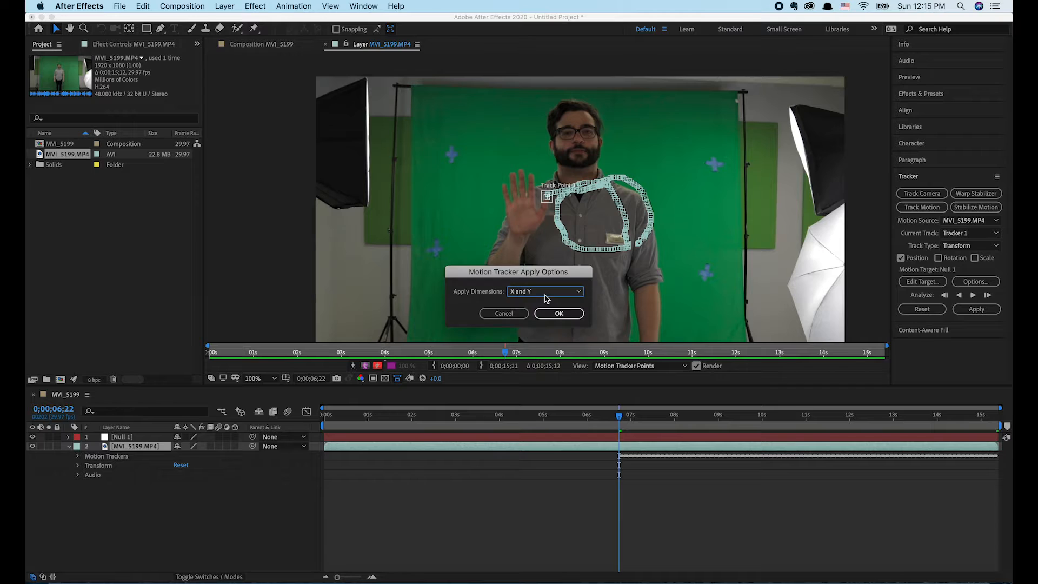
{"action": "left_click", "coordinate": [558, 314]}
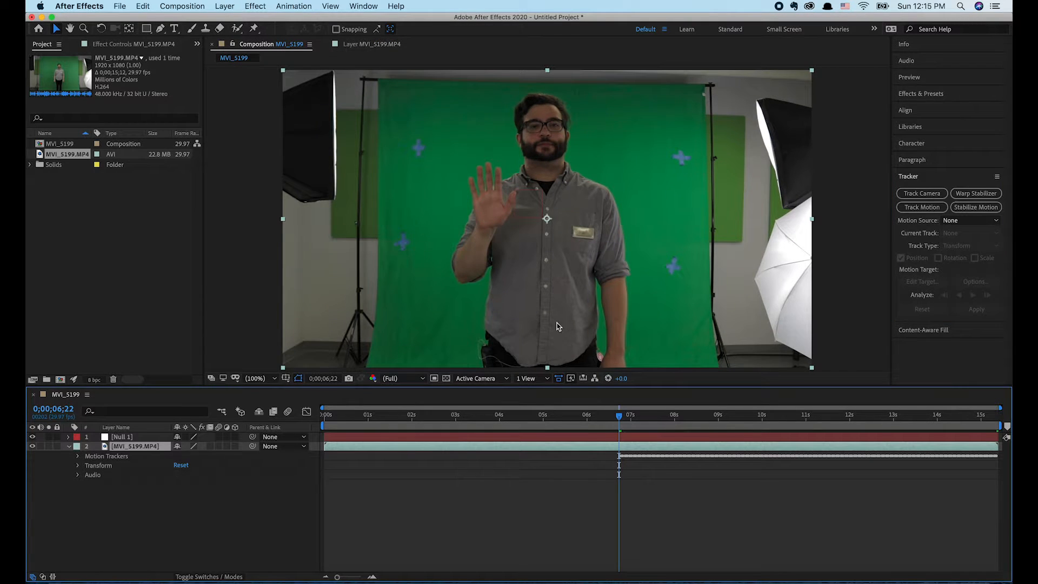
{"action": "mouse_move", "coordinate": [558, 184]}
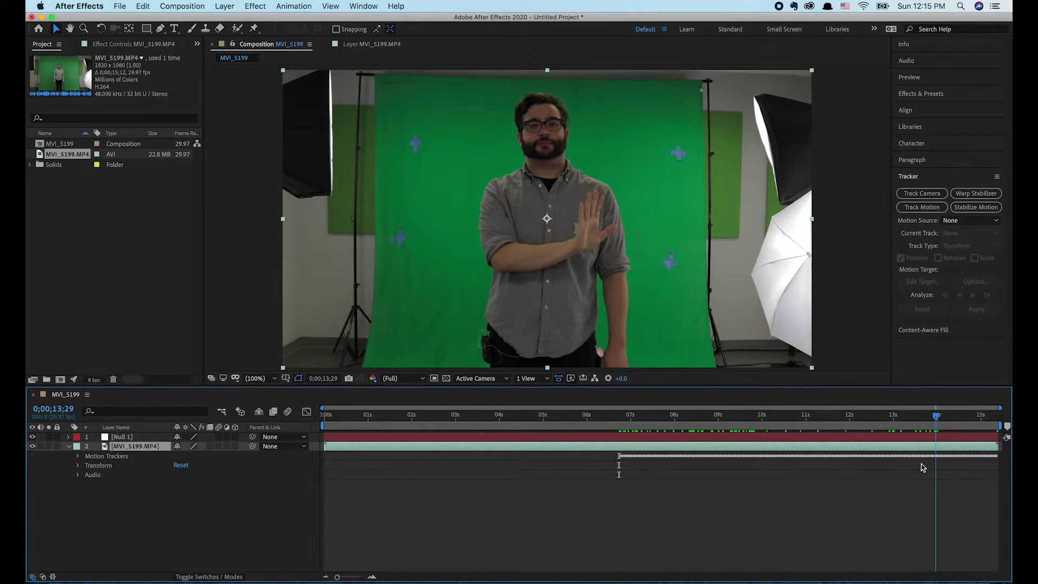
{"action": "left_click", "coordinate": [761, 414]}
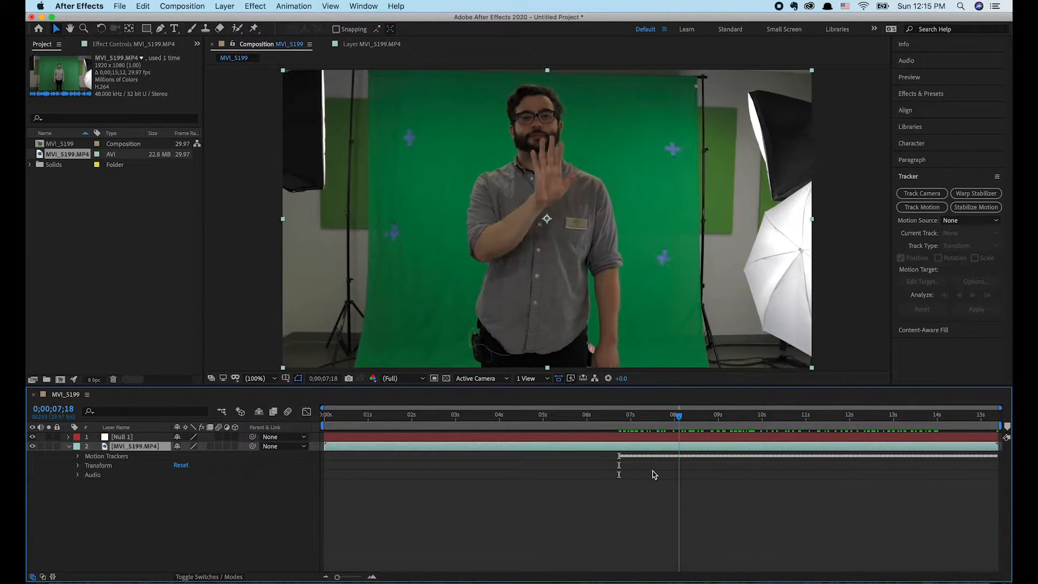
{"action": "left_click", "coordinate": [946, 414]}
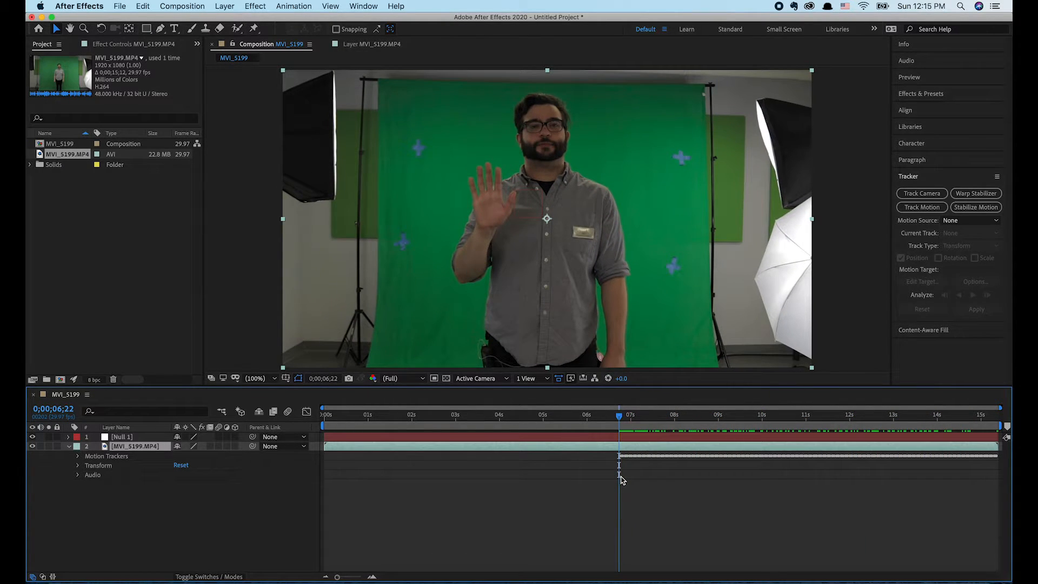
{"action": "mouse_move", "coordinate": [223, 391]}
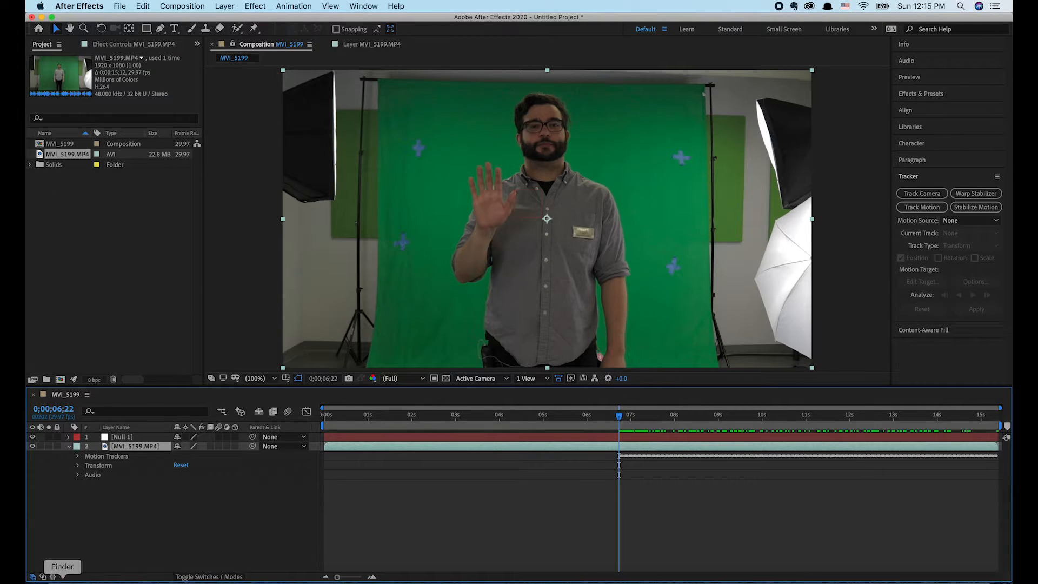
- Import the footagecrate circle .mov as the top layer starting at 6;22 and preview it
{"action": "left_click", "coordinate": [63, 566]}
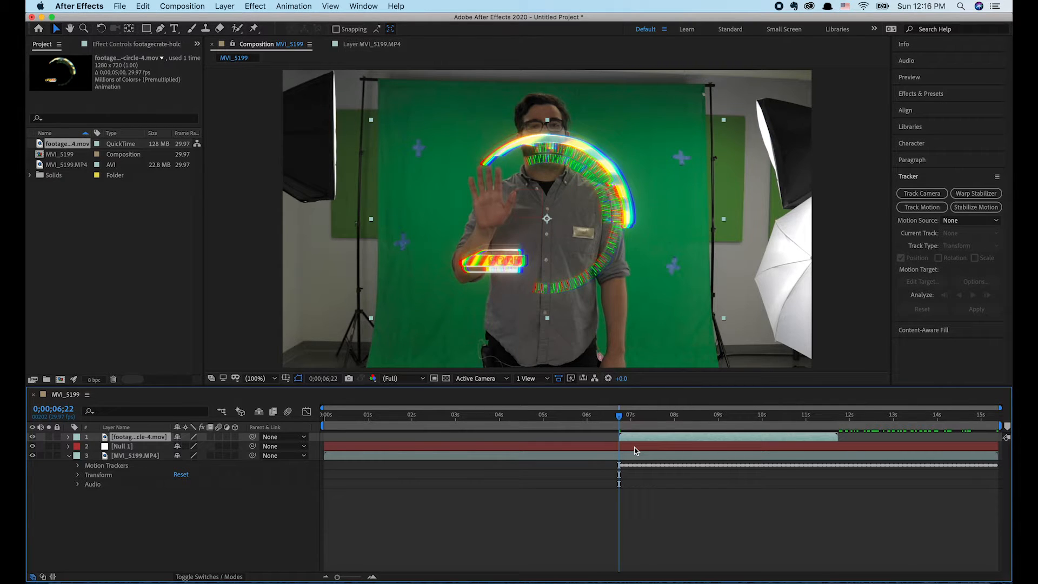
{"action": "mouse_move", "coordinate": [635, 436]}
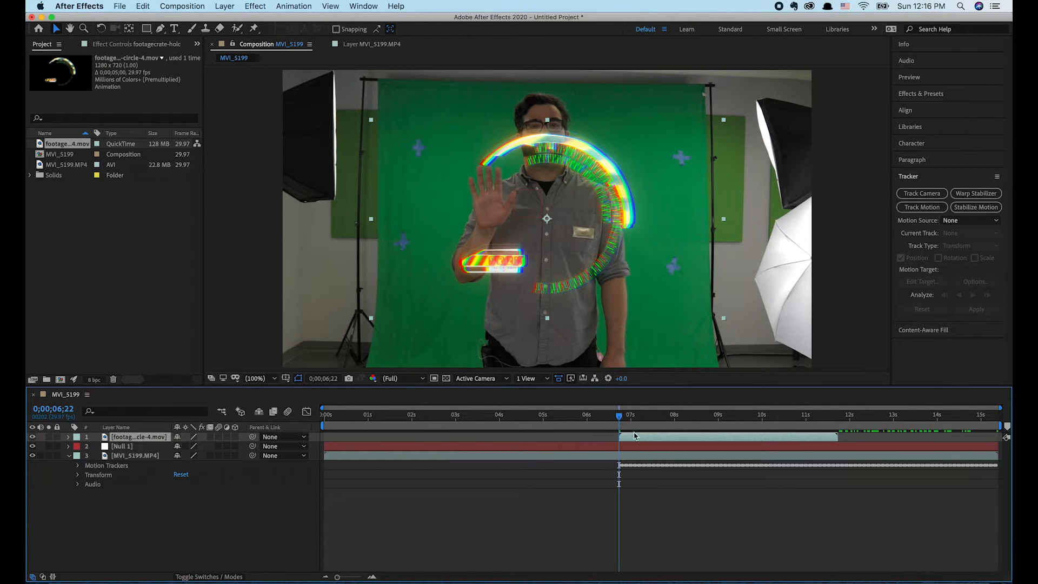
{"action": "left_click", "coordinate": [630, 415]}
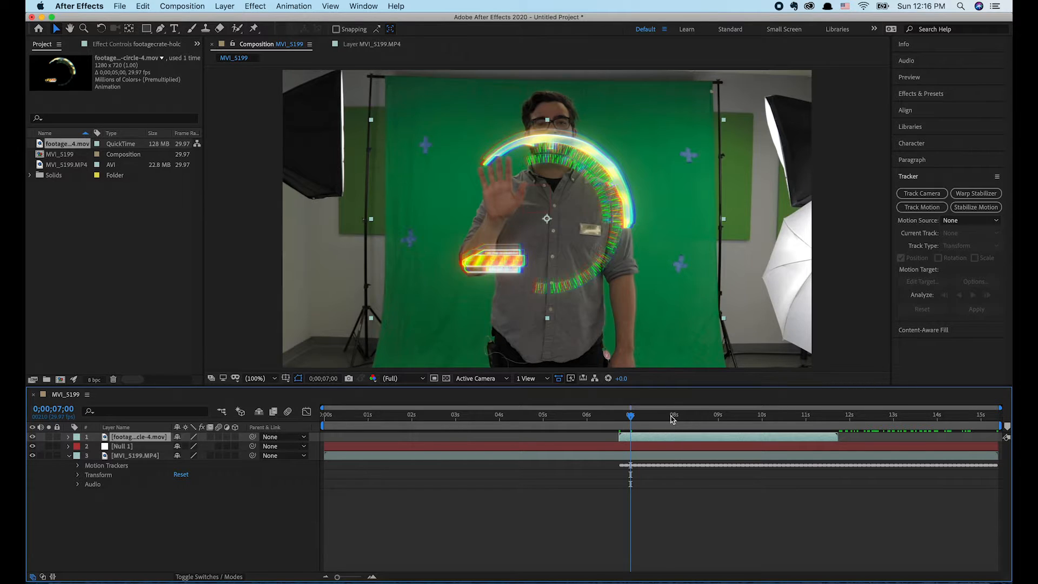
{"action": "left_click", "coordinate": [670, 414]}
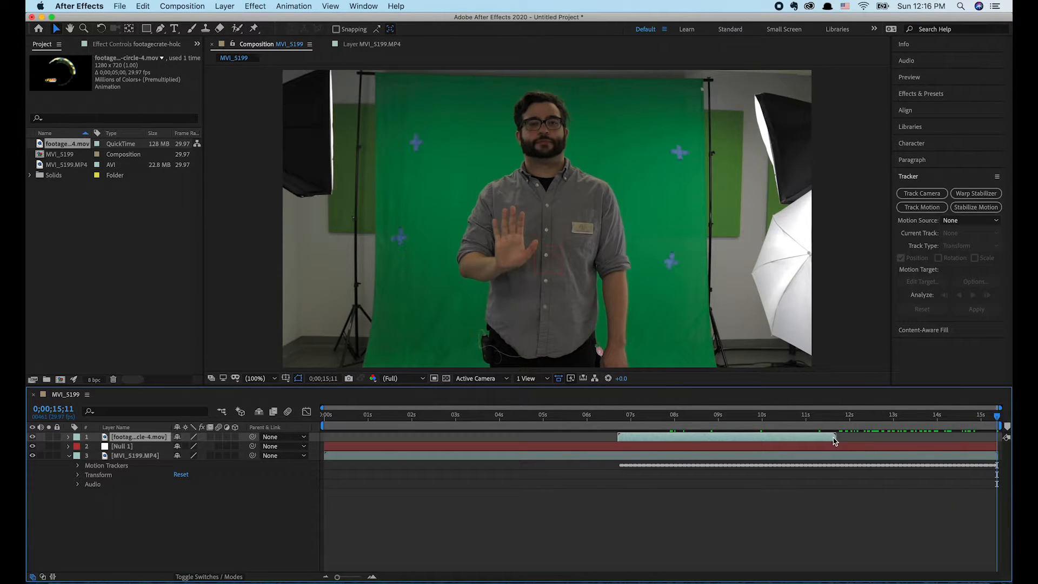
{"action": "left_click", "coordinate": [619, 414]}
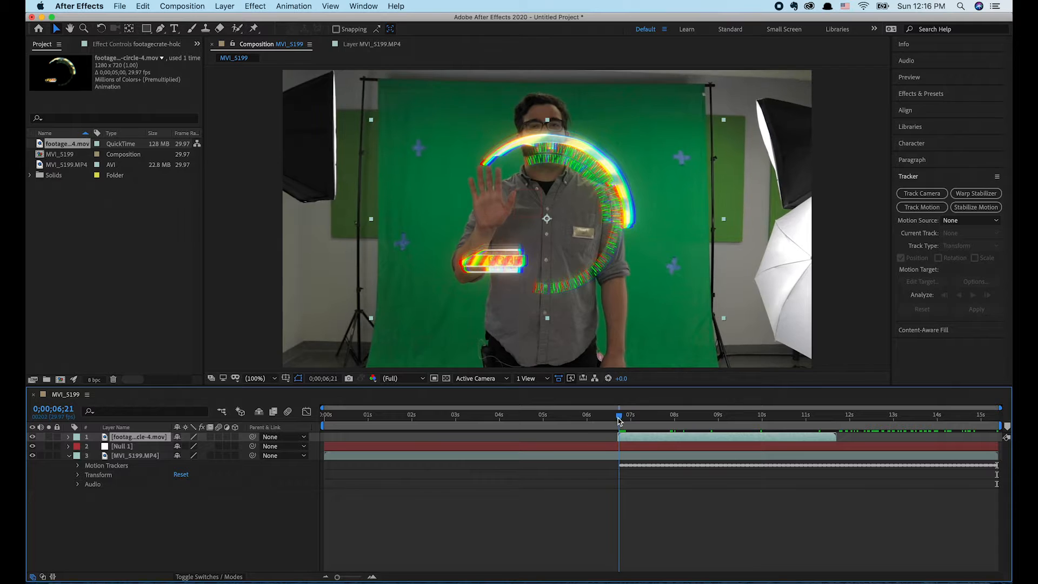
{"action": "left_click", "coordinate": [324, 414]}
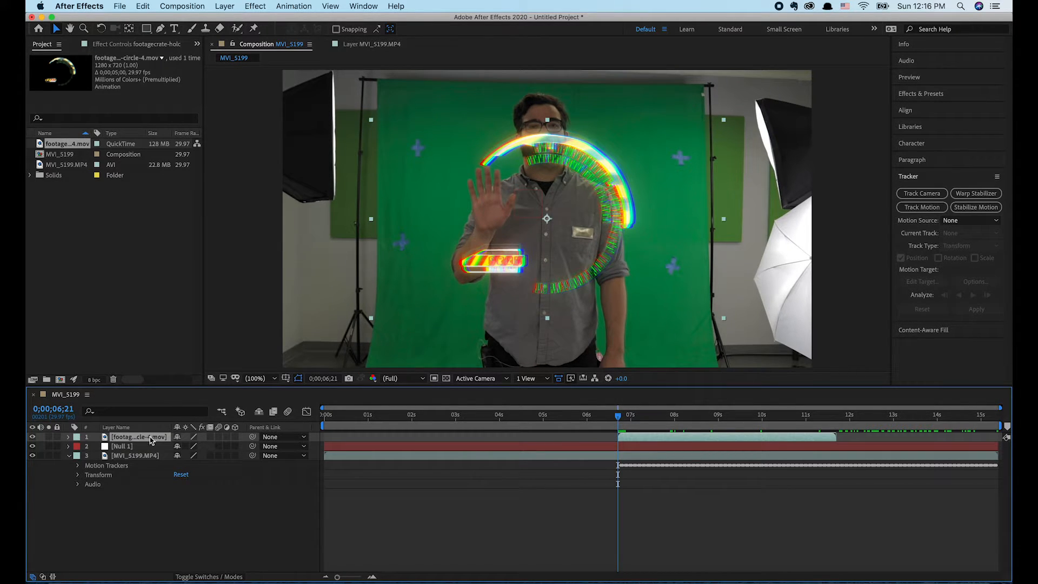
- Parent the HUD overlay layer to Null 1 so it follows the hand
{"action": "left_click", "coordinate": [67, 435]}
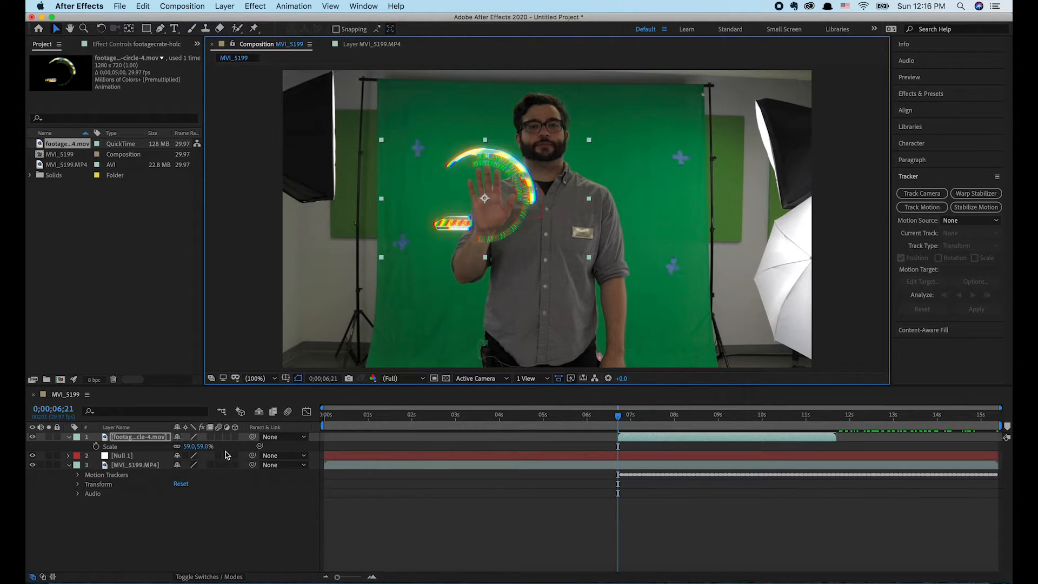
{"action": "mouse_move", "coordinate": [278, 453]}
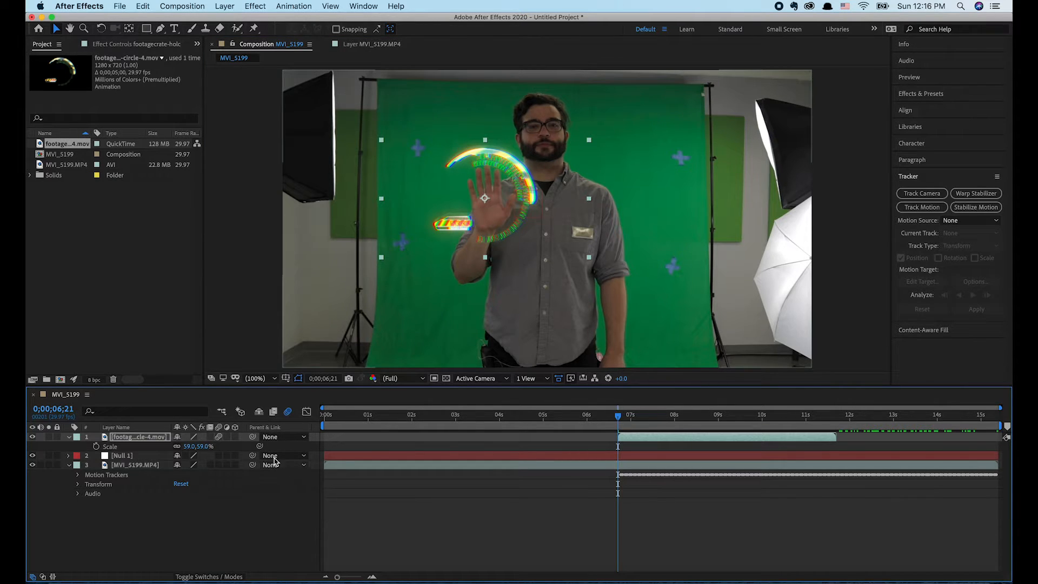
{"action": "mouse_move", "coordinate": [253, 436]}
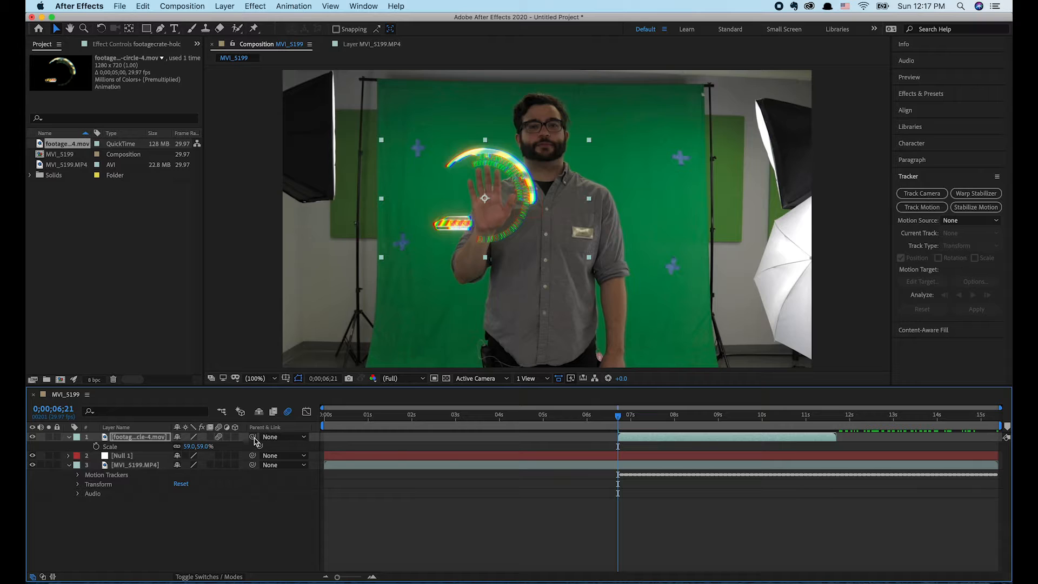
{"action": "mouse_move", "coordinate": [253, 437]}
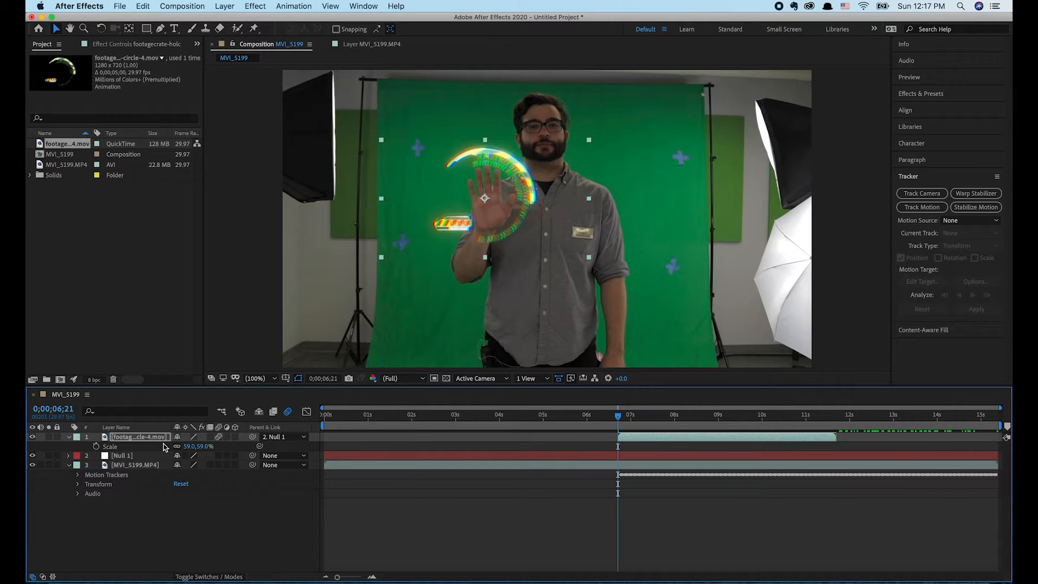
{"action": "mouse_move", "coordinate": [290, 444]}
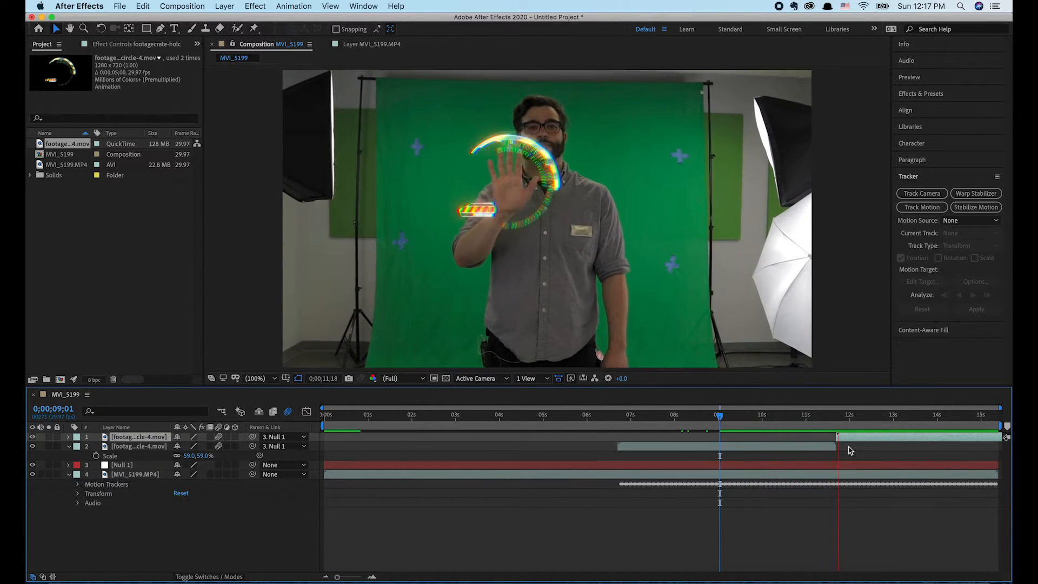
- Duplicate the HUD layer and slide the copy to start where the original ends, near twelve seconds
{"action": "left_click", "coordinate": [921, 414]}
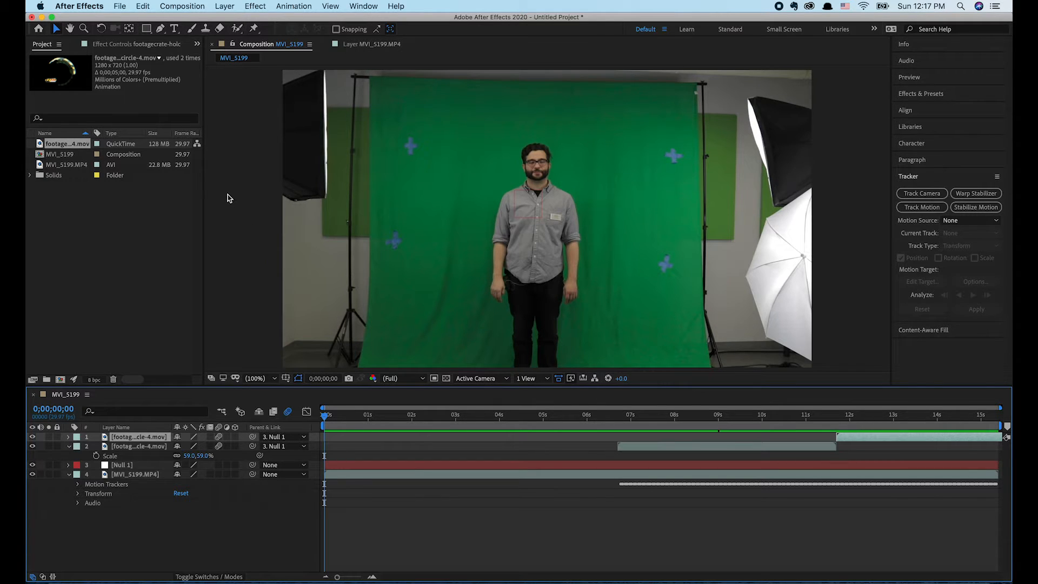
{"action": "mouse_move", "coordinate": [59, 226]}
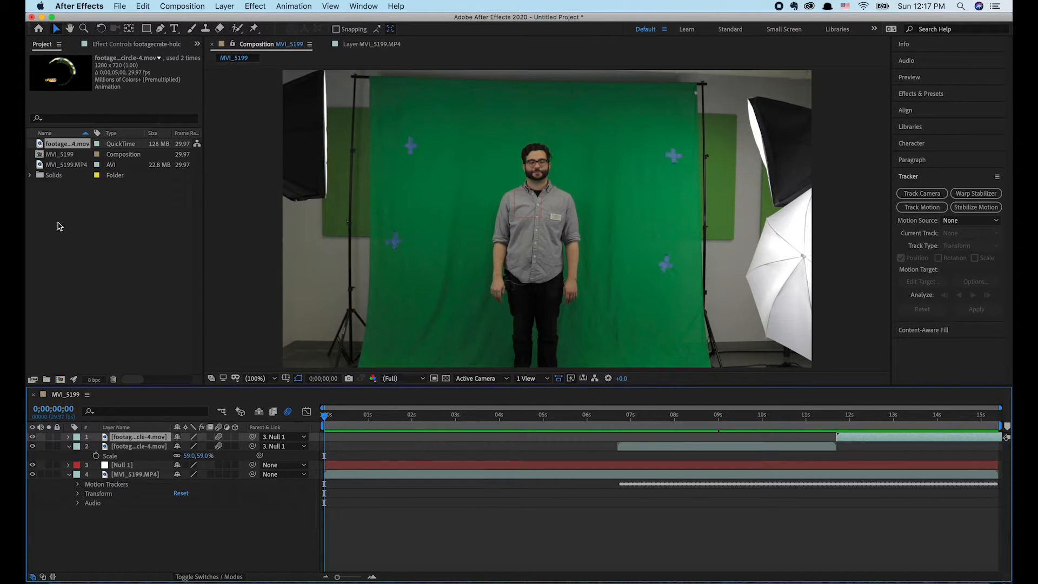
{"action": "mouse_move", "coordinate": [797, 171]}
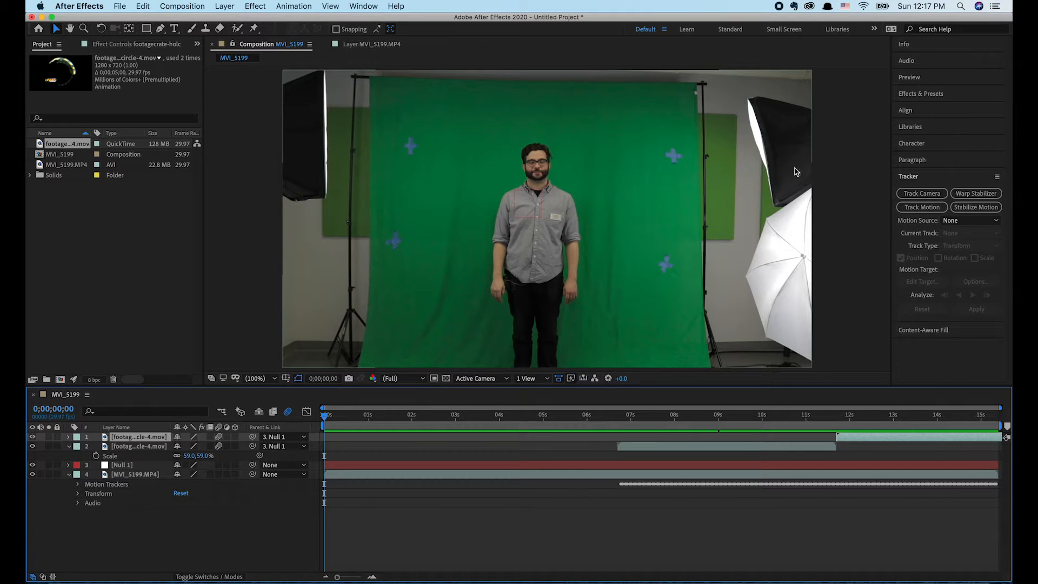
{"action": "mouse_move", "coordinate": [696, 124]}
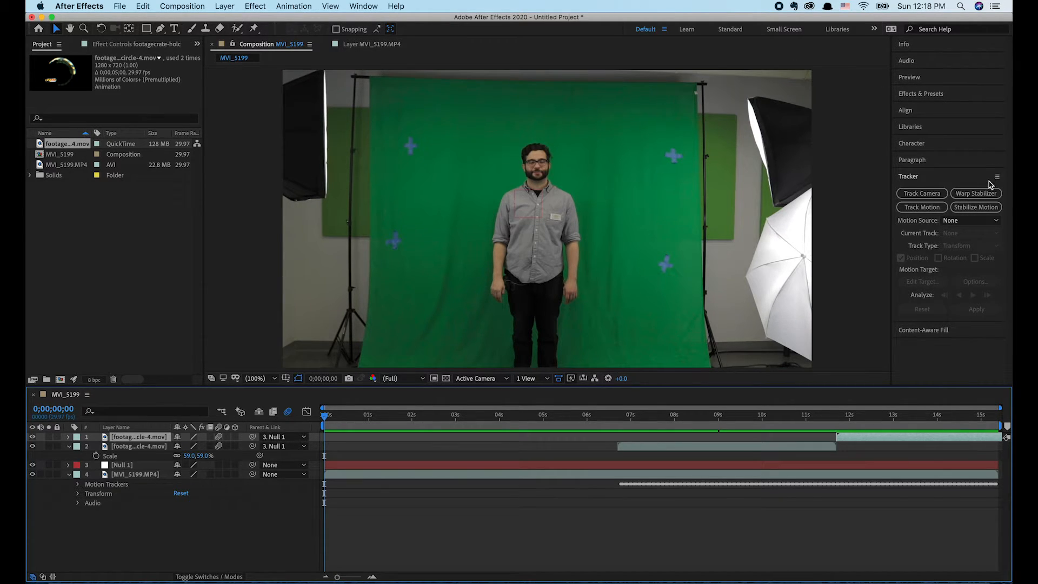
- Search the effects for "key" and apply Keylight (1.2) to MVI_5199.MP4
{"action": "left_click", "coordinate": [919, 93]}
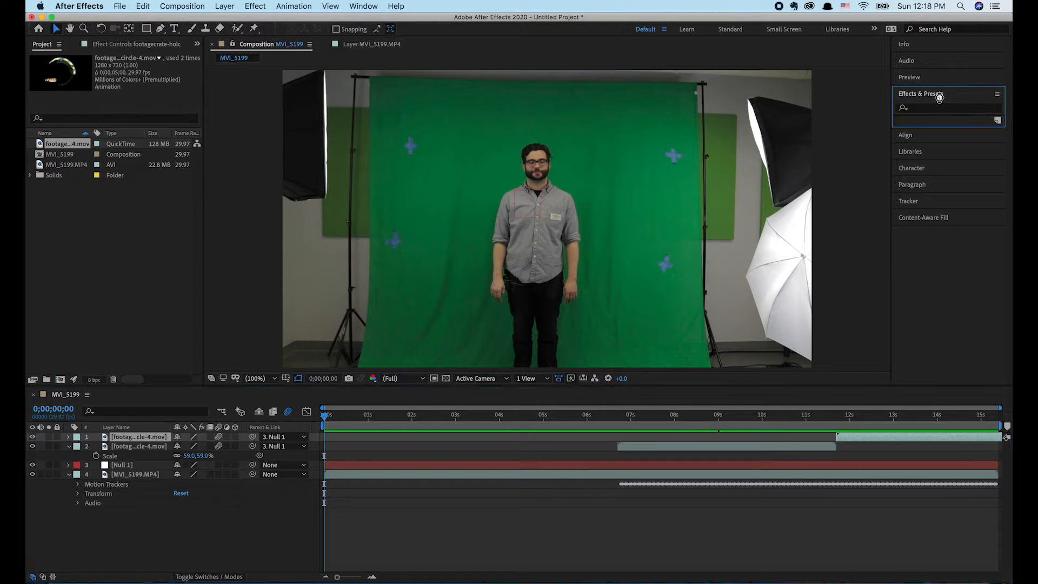
{"action": "left_click", "coordinate": [947, 93]}
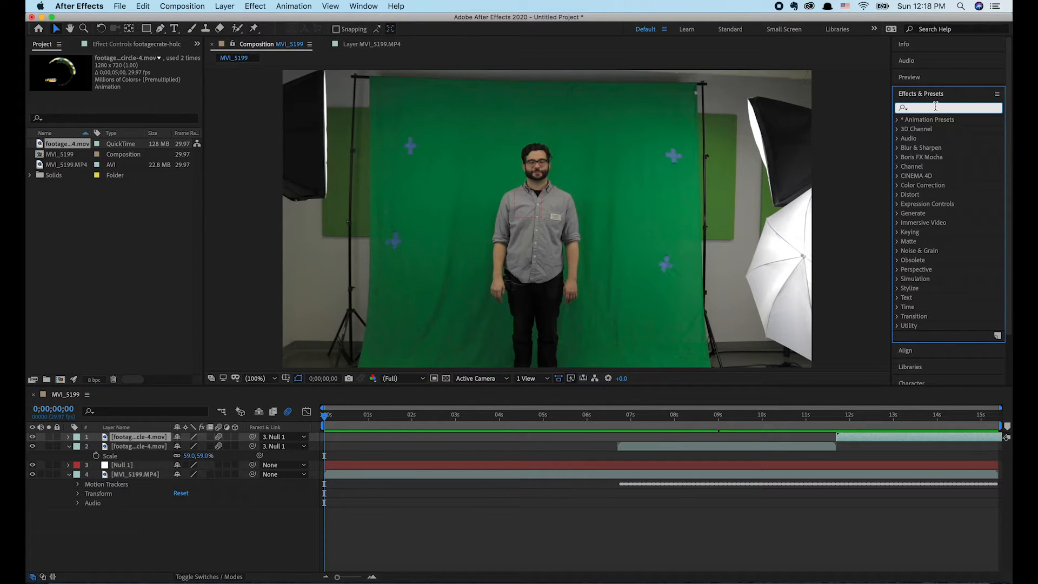
{"action": "type", "text": "key"}
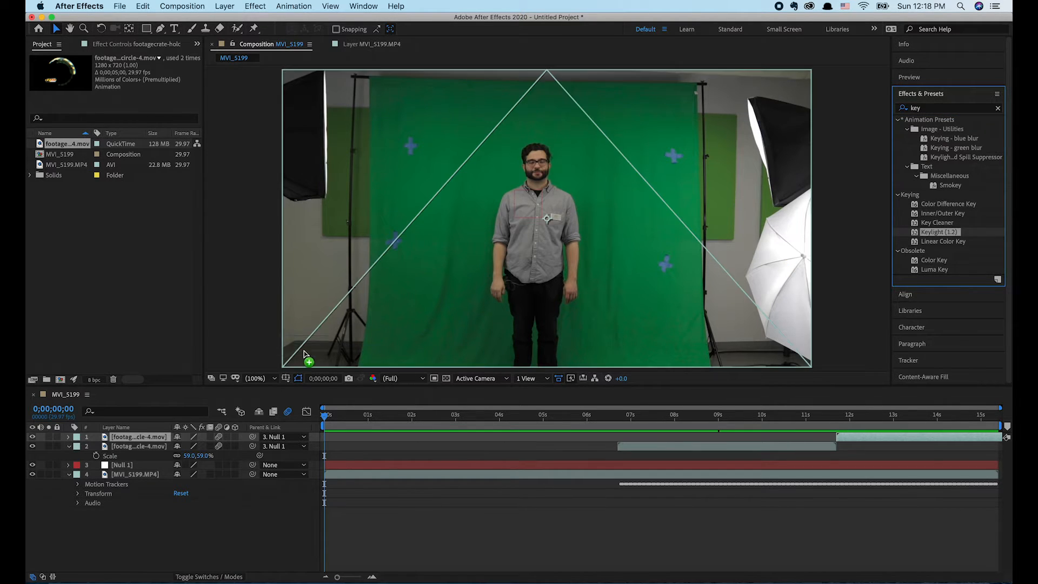
{"action": "left_click", "coordinate": [136, 474]}
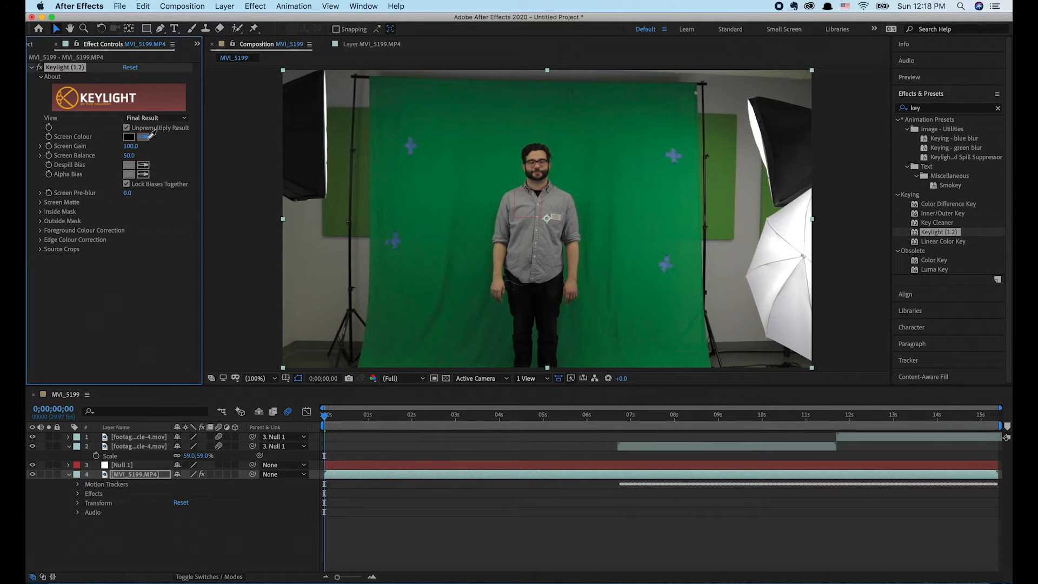
- Sample the green backdrop as Keylight's Screen Colour, with Screen Balance 18 and Screen Gain 109
{"action": "left_click", "coordinate": [143, 137]}
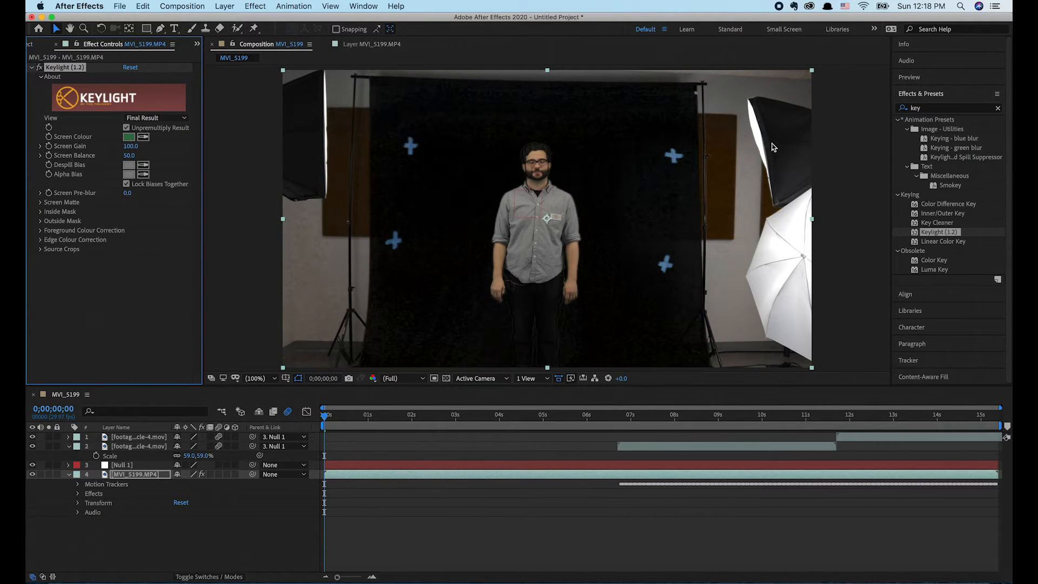
{"action": "mouse_move", "coordinate": [518, 128]}
{"action": "type", "text": "18"}
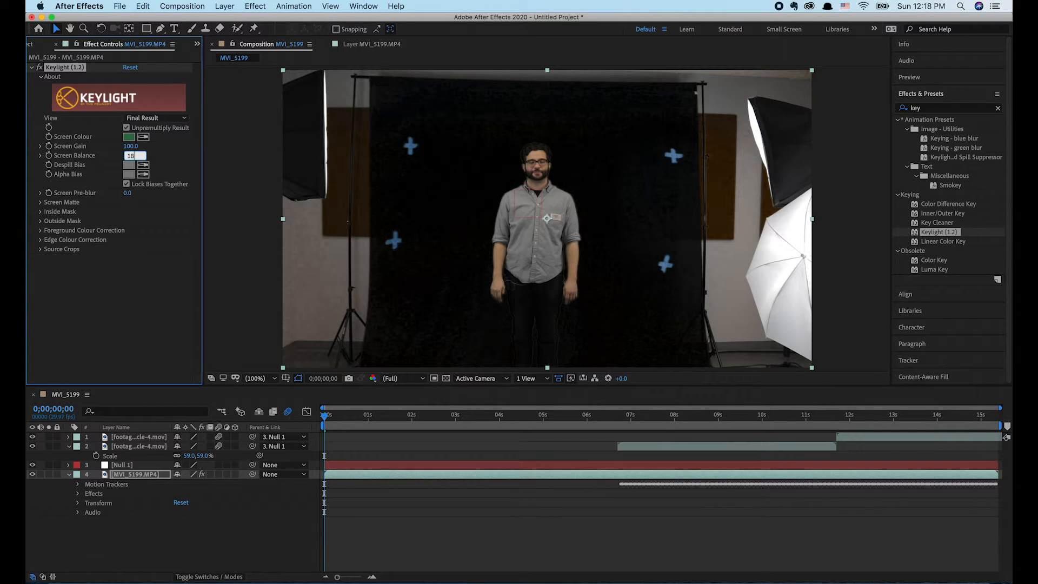
{"action": "left_click", "coordinate": [132, 154]}
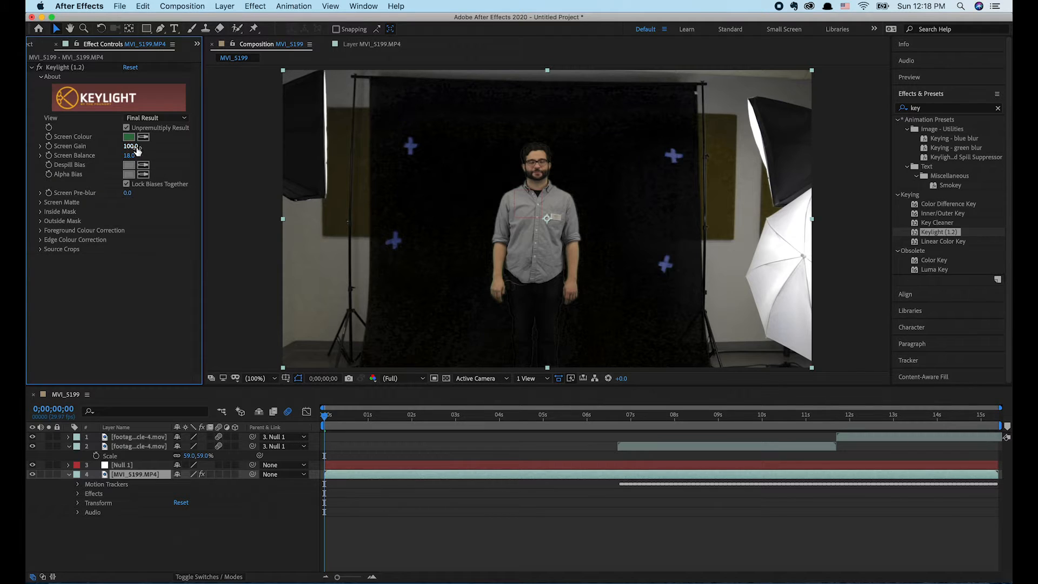
{"action": "left_click_drag", "start_coordinate": [132, 146], "coordinate": [132, 146]}
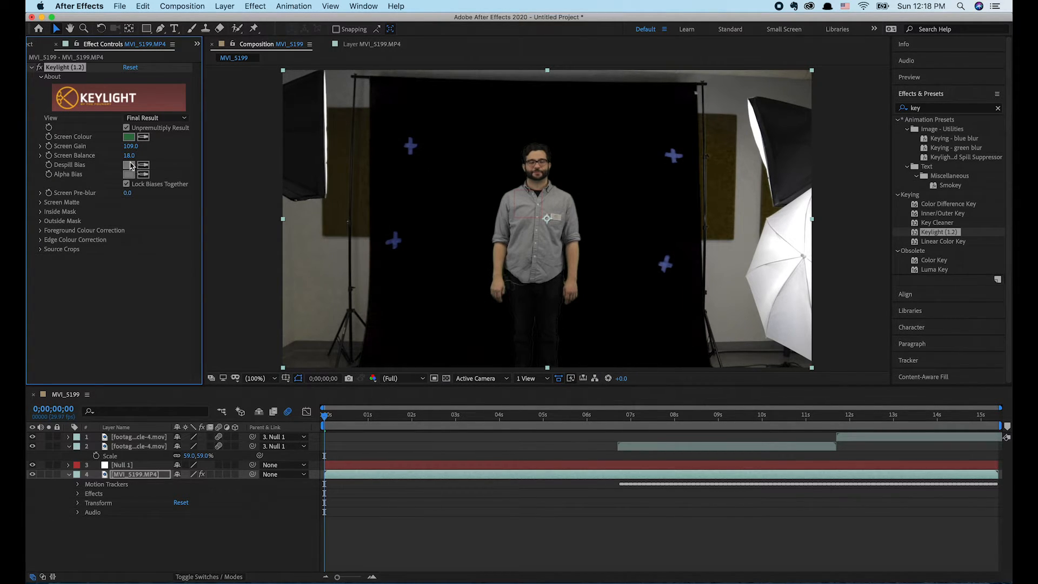
{"action": "mouse_move", "coordinate": [110, 194]}
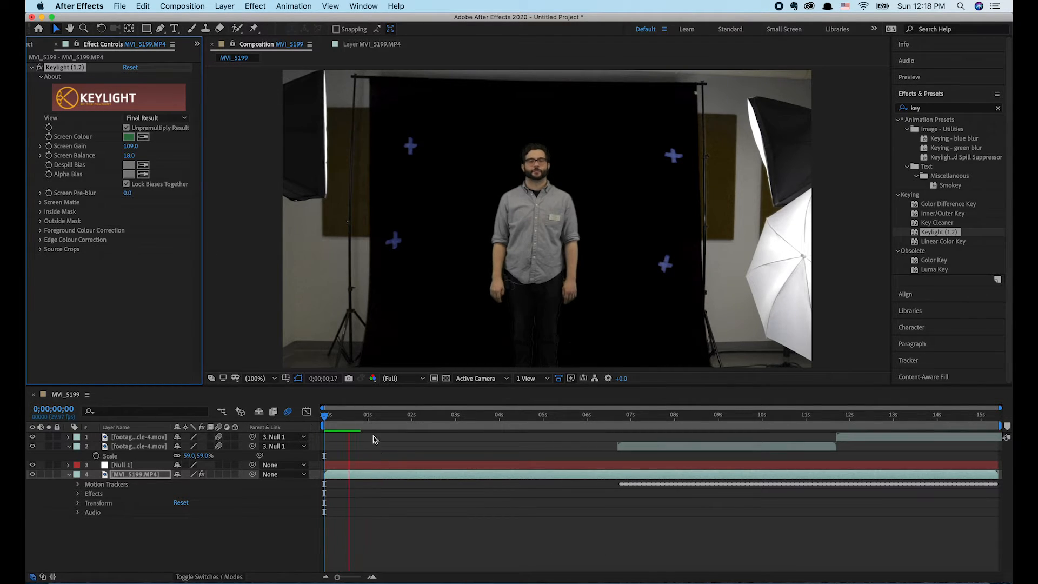
- Preview and scrub the keyed clip around the five- and eight-second marks to check the key
{"action": "left_click", "coordinate": [436, 415]}
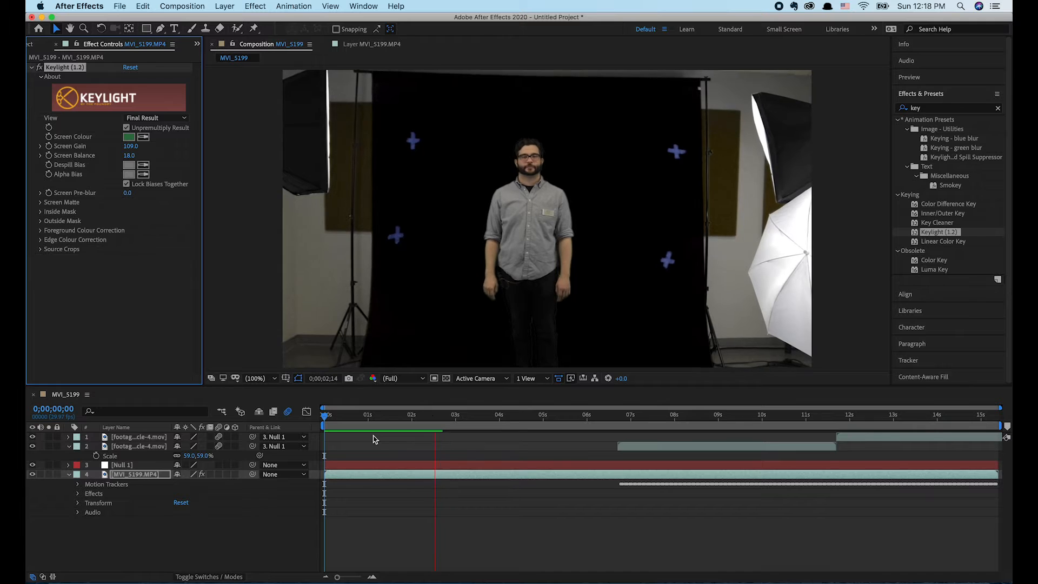
{"action": "left_click", "coordinate": [520, 414]}
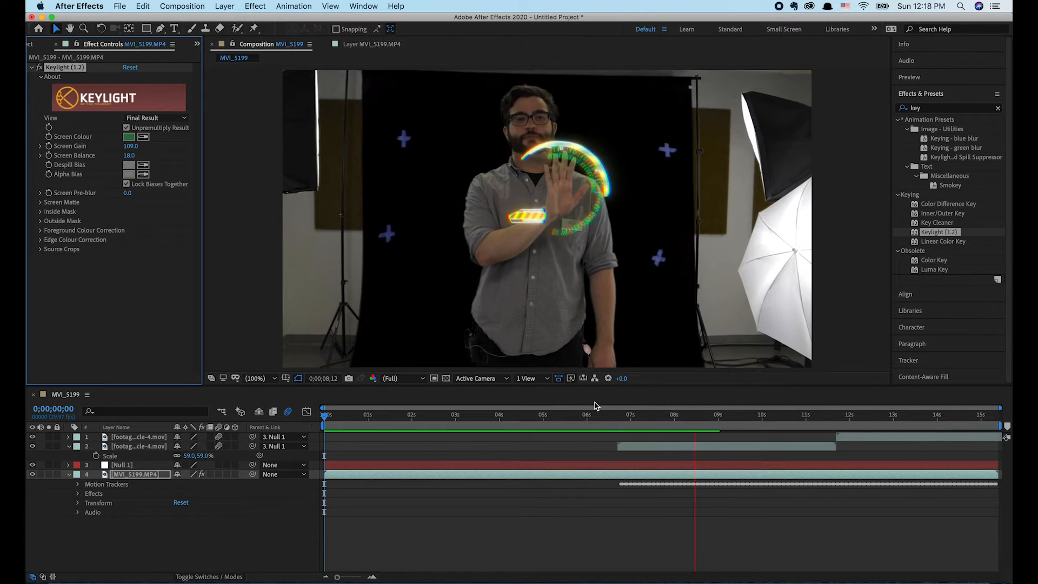
{"action": "left_click", "coordinate": [785, 414]}
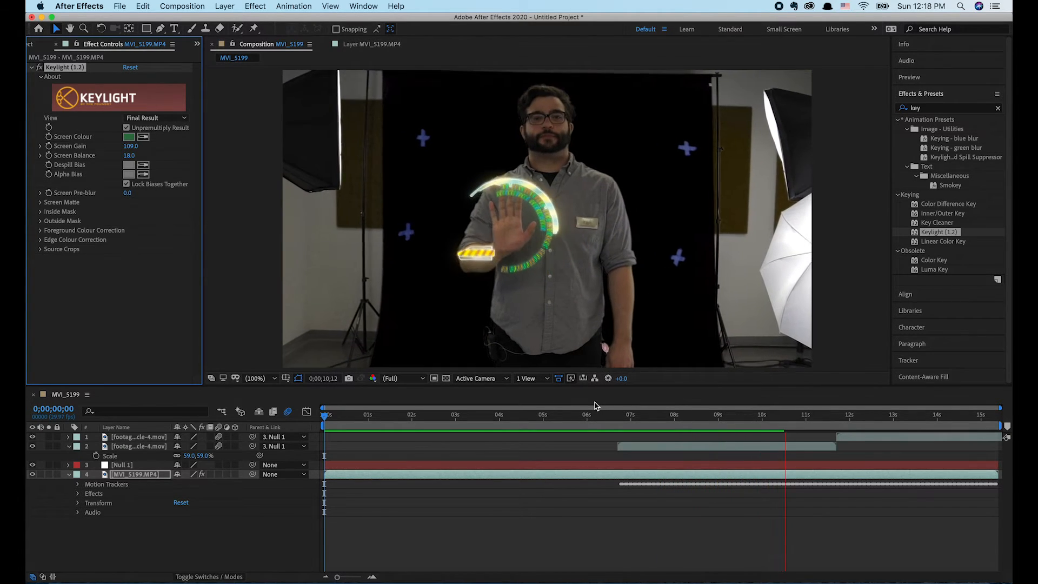
{"action": "left_click", "coordinate": [325, 414]}
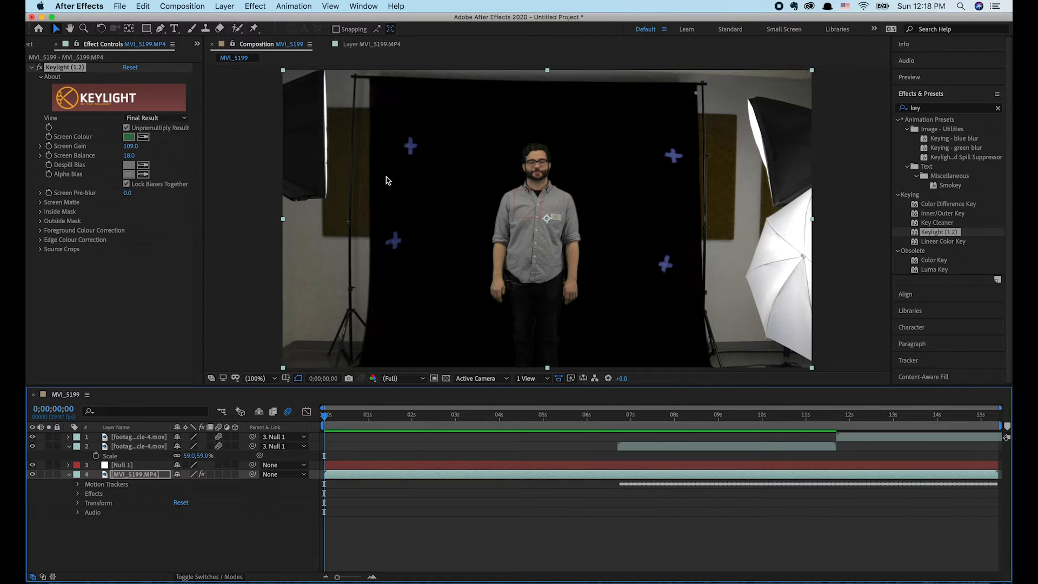
{"action": "mouse_move", "coordinate": [792, 106]}
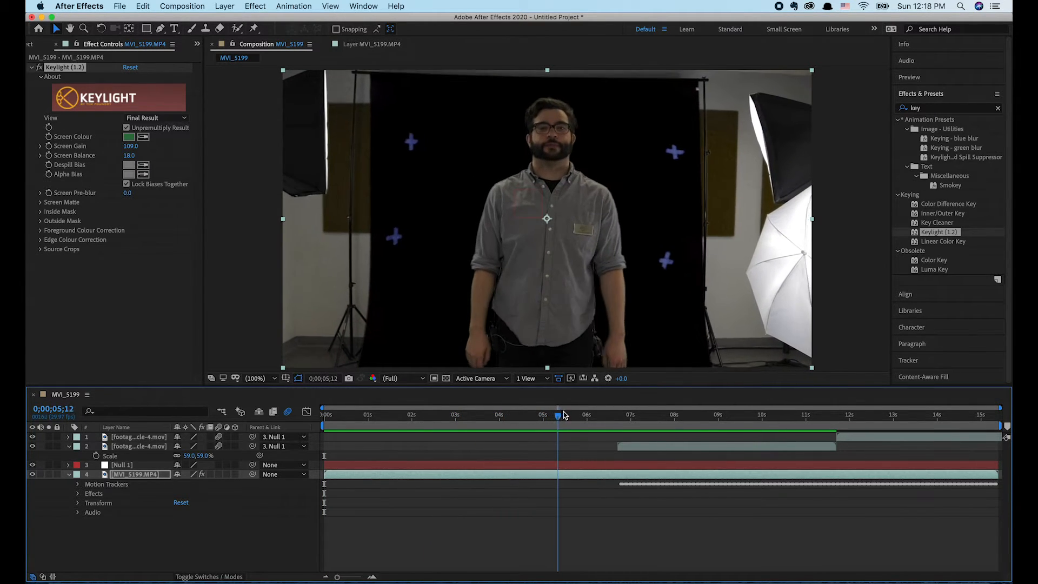
{"action": "left_click", "coordinate": [599, 414]}
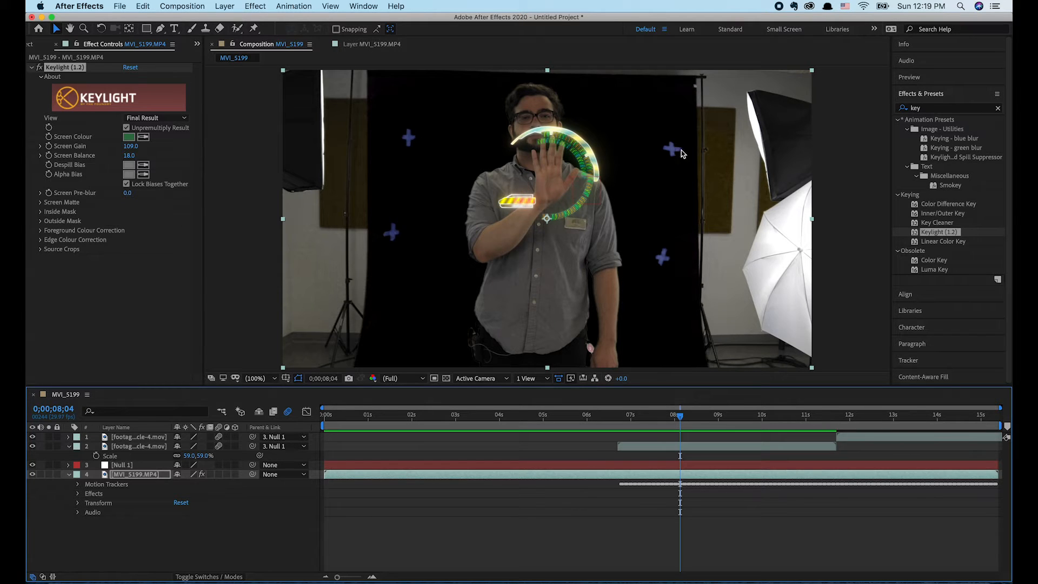
{"action": "left_click", "coordinate": [600, 415]}
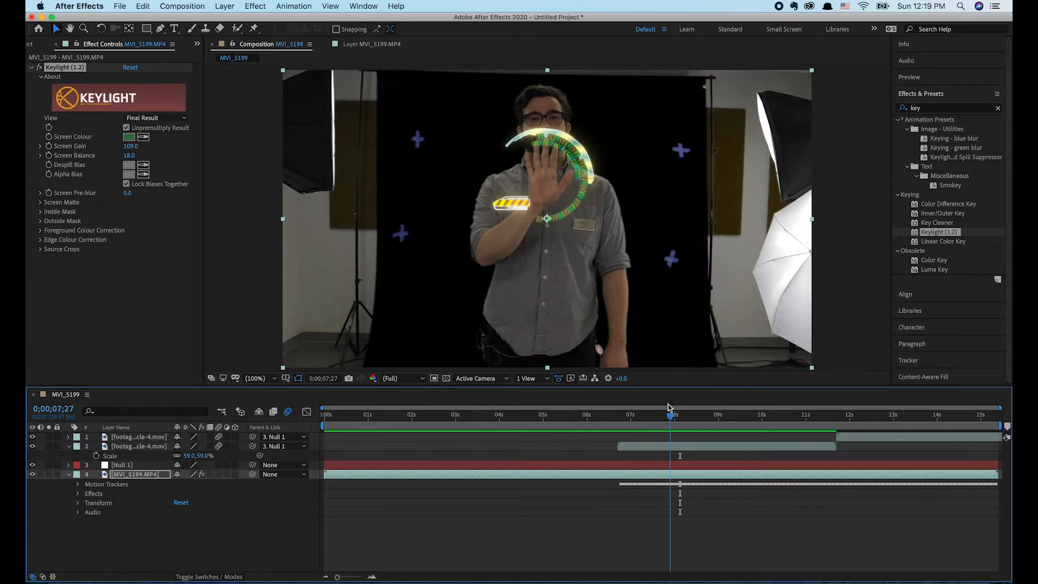
{"action": "left_click", "coordinate": [574, 414]}
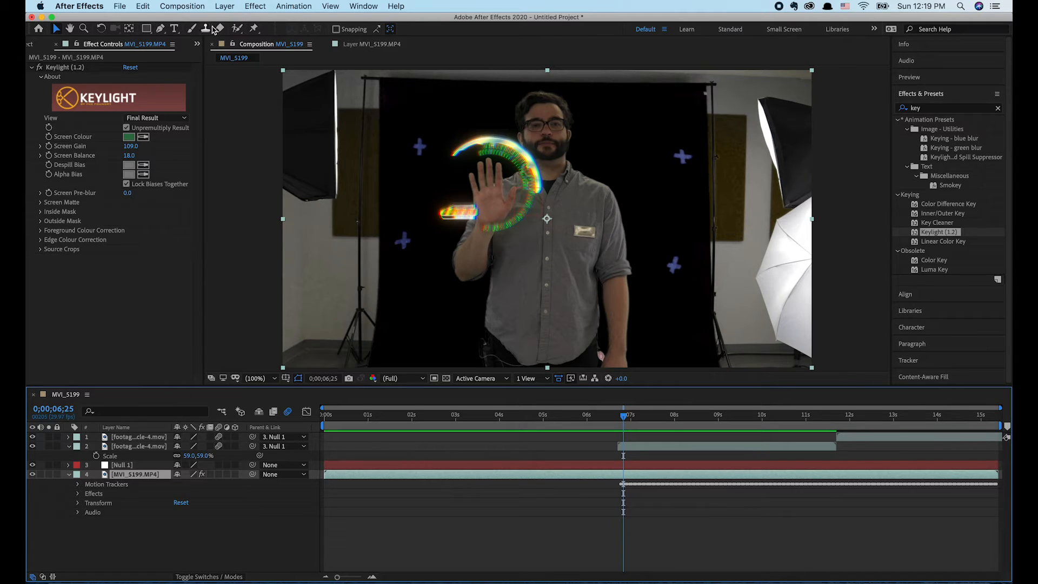
- Pick the Pen tool to draw the garbage mask path around the presenter
{"action": "left_click", "coordinate": [159, 28]}
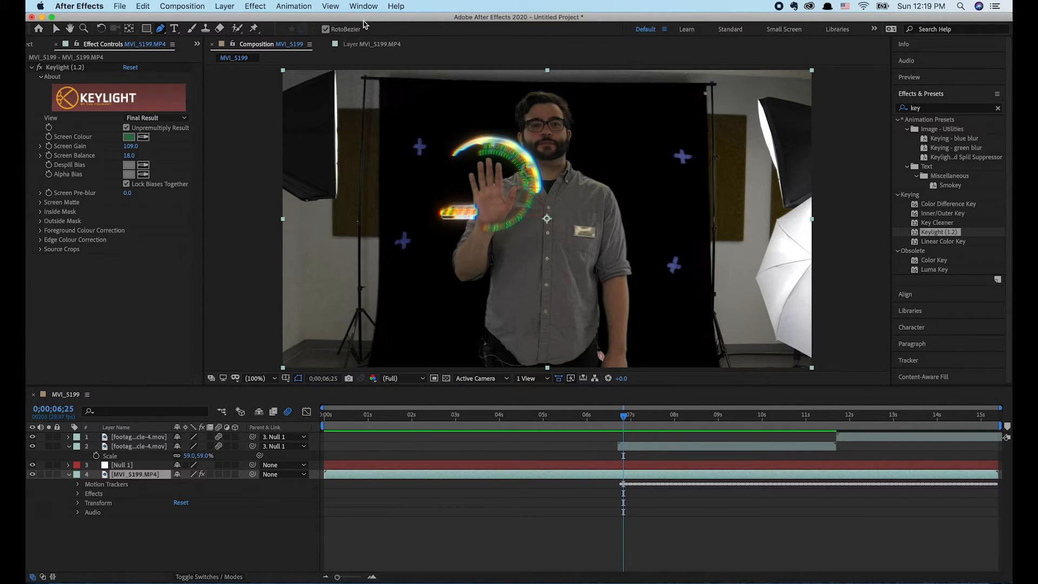
{"action": "mouse_move", "coordinate": [427, 370]}
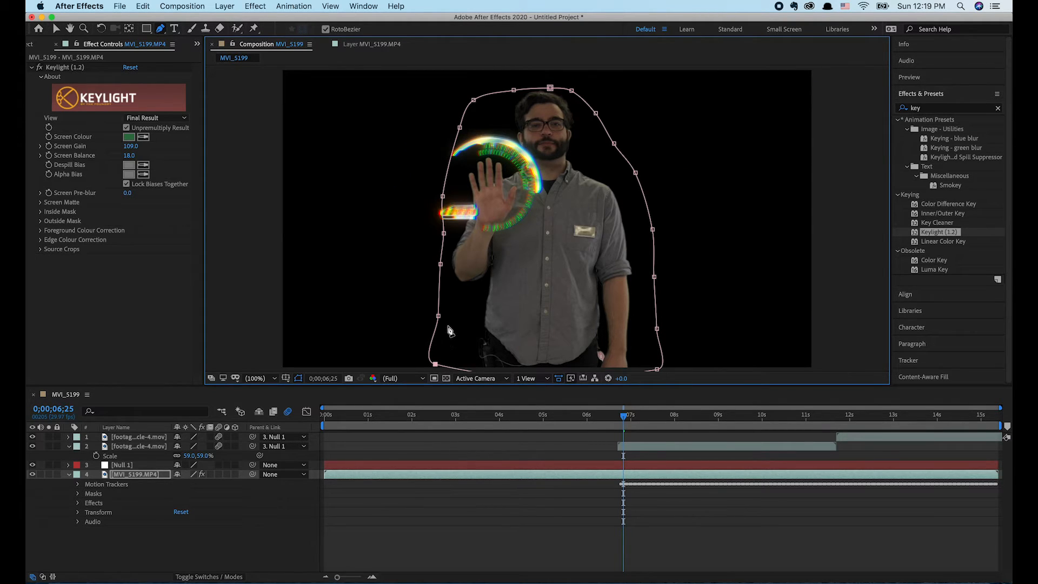
{"action": "mouse_move", "coordinate": [623, 422]}
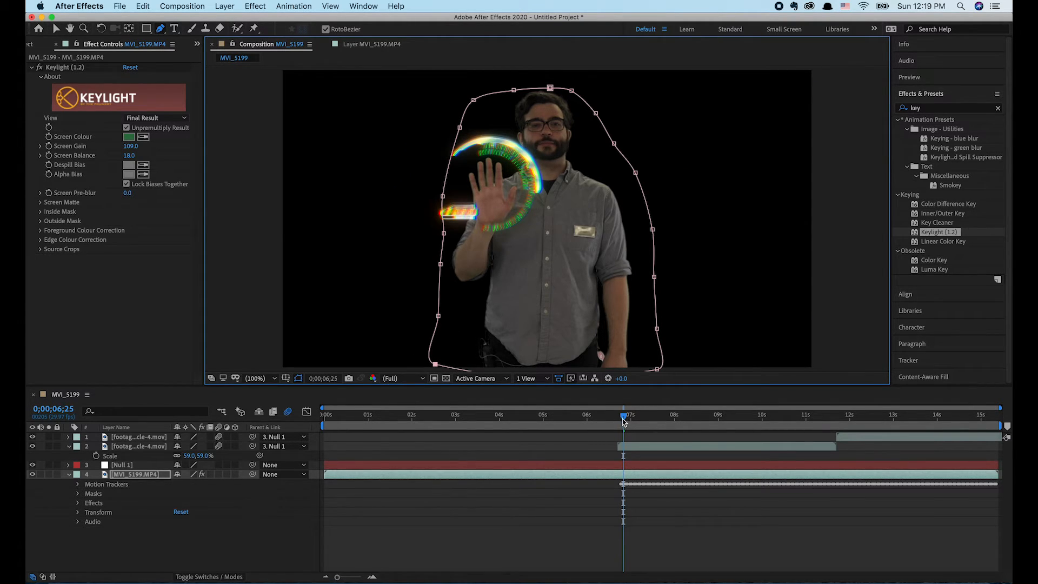
- Widen the mask at the clip start and tighten its top around the head near four seconds
{"action": "left_click", "coordinate": [498, 414]}
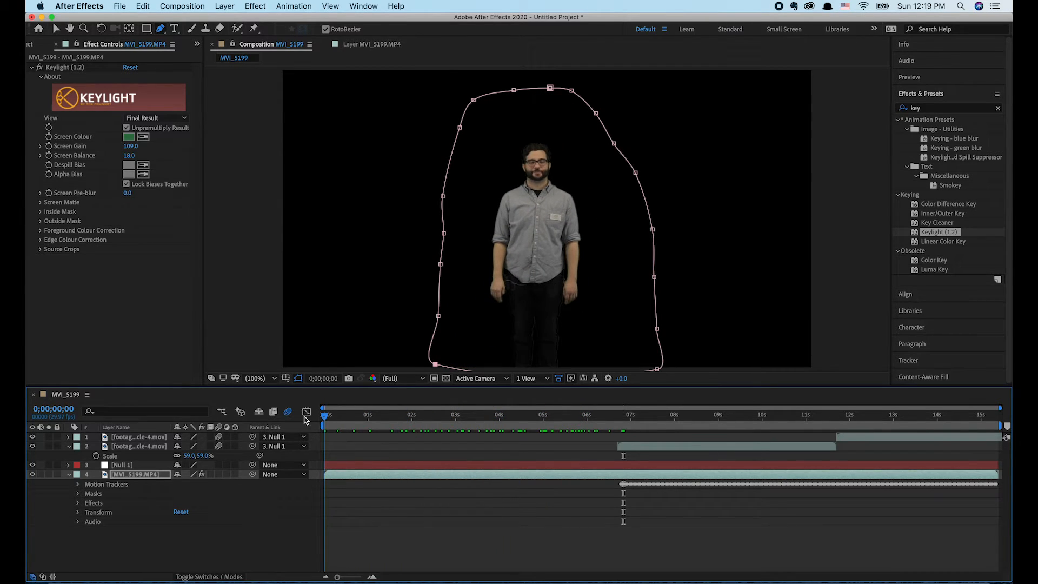
{"action": "left_click", "coordinate": [535, 414]}
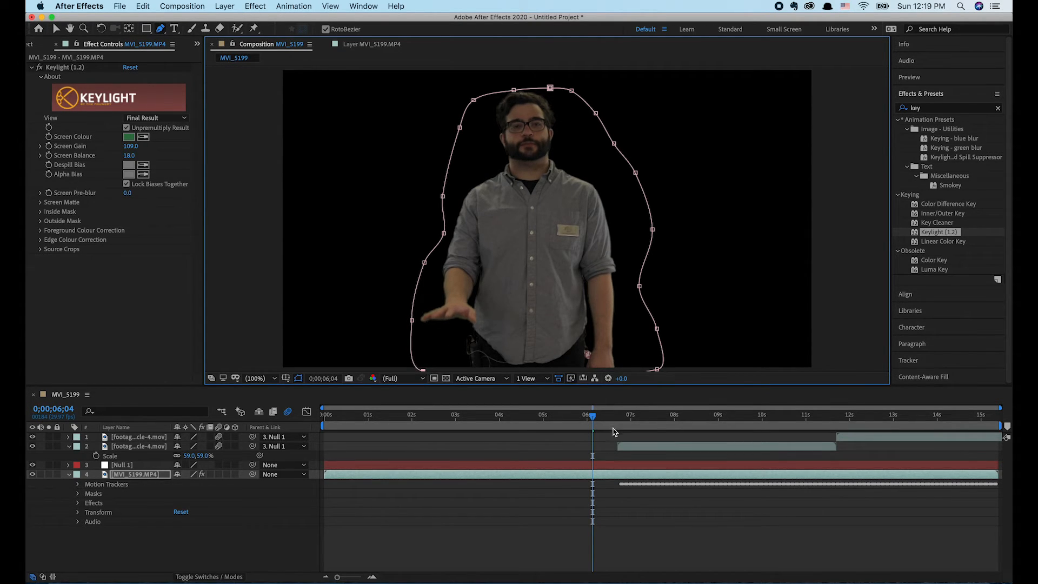
{"action": "left_click", "coordinate": [325, 414]}
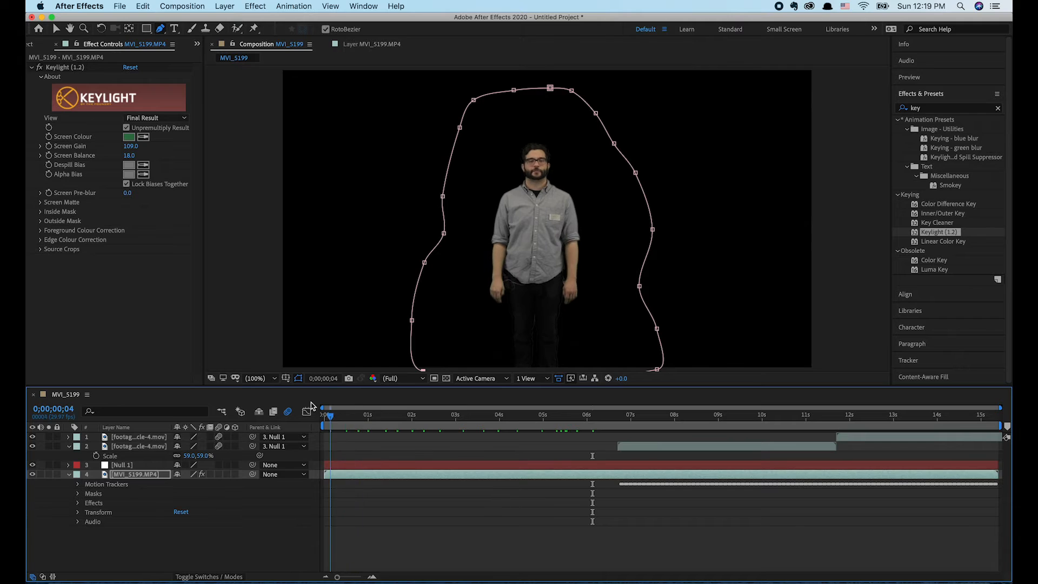
{"action": "left_click", "coordinate": [513, 414]}
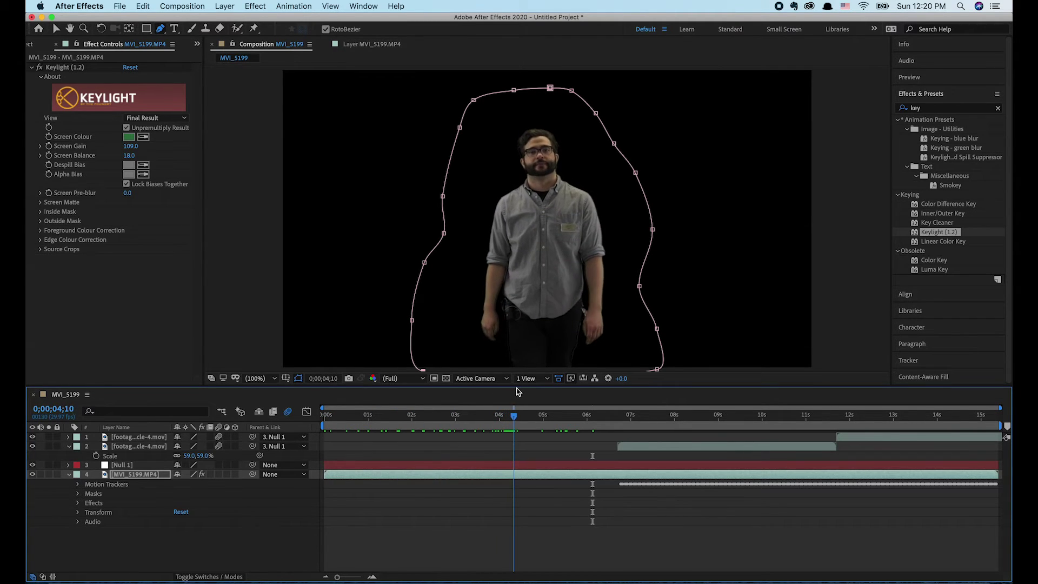
{"action": "left_click", "coordinate": [576, 414]}
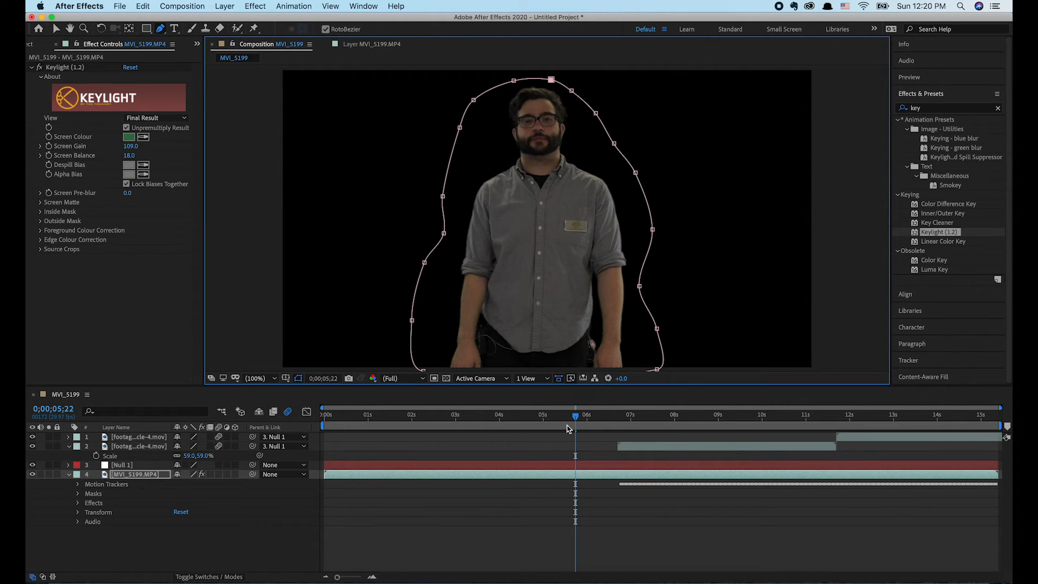
- Extend the mask to include the raised hand on later frames and select it on the footage layer
{"action": "left_click", "coordinate": [549, 414]}
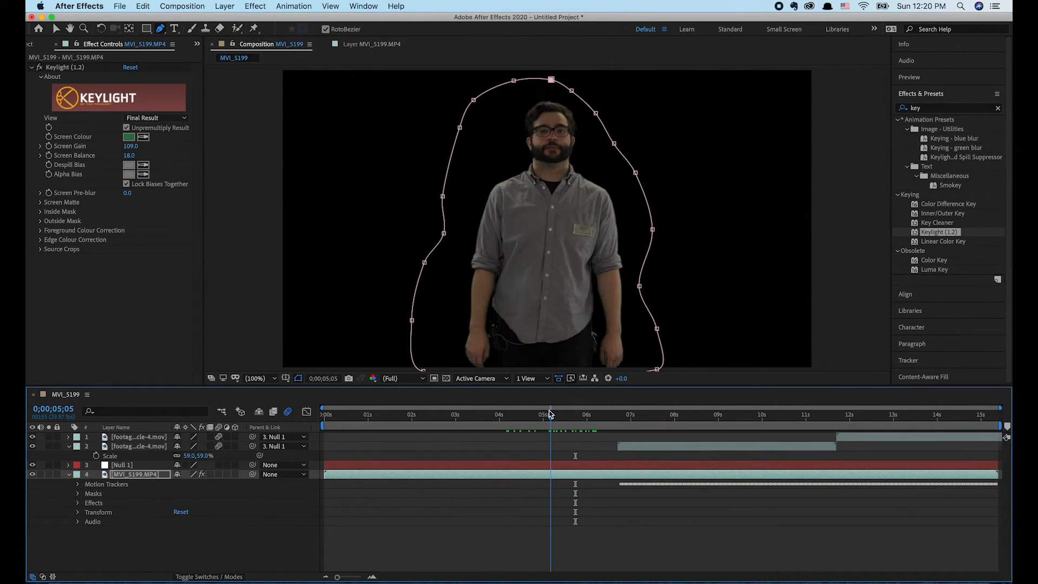
{"action": "left_click", "coordinate": [604, 414]}
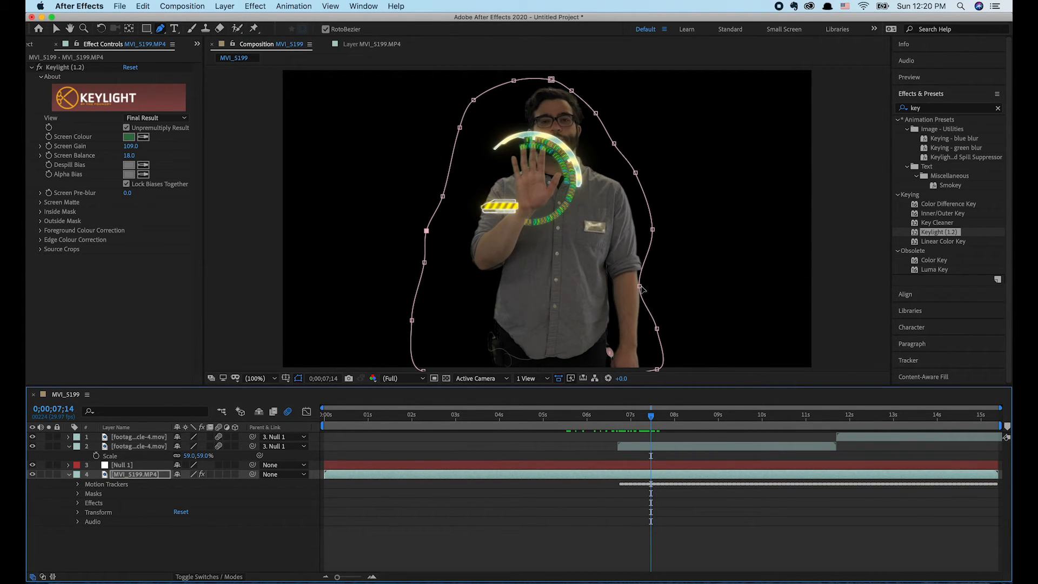
{"action": "left_click", "coordinate": [602, 414]}
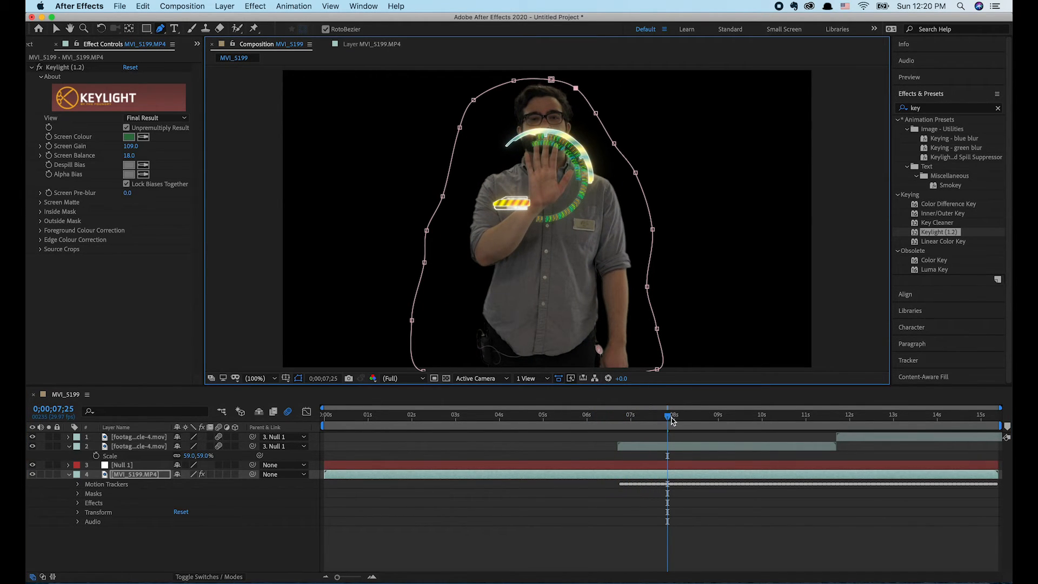
{"action": "left_click", "coordinate": [901, 414]}
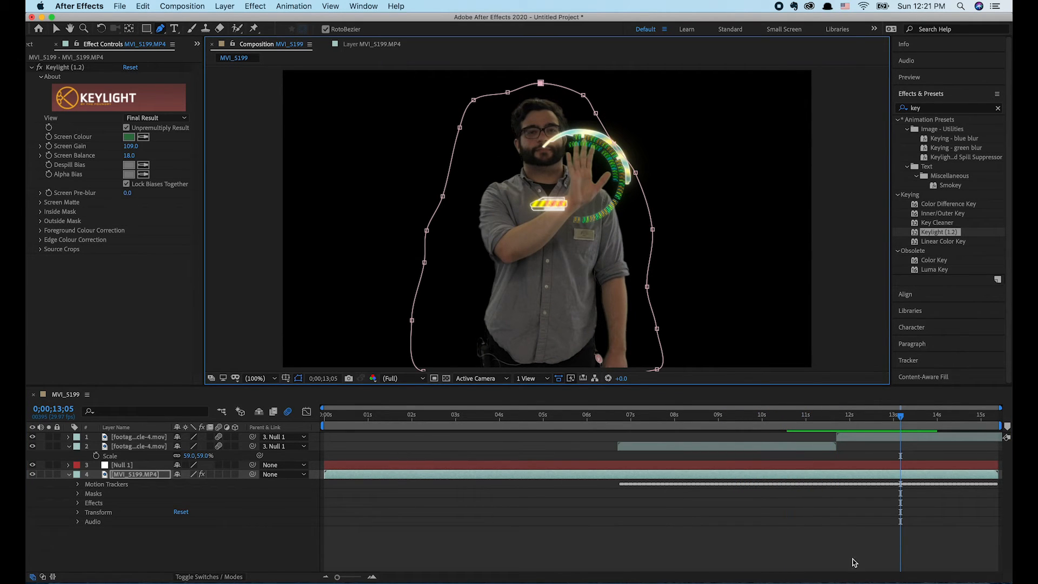
{"action": "left_click", "coordinate": [851, 417]}
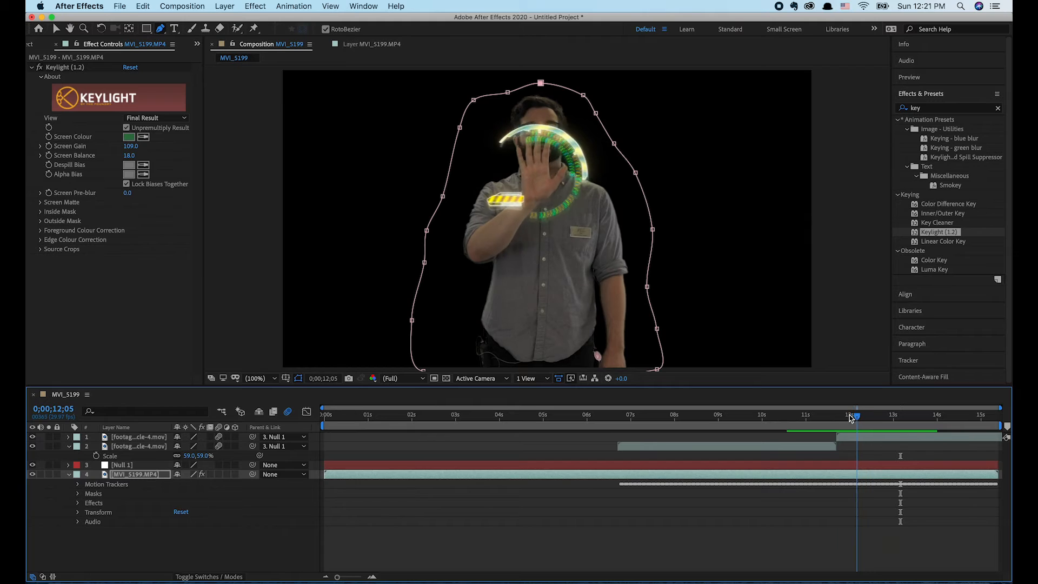
{"action": "left_click", "coordinate": [740, 415]}
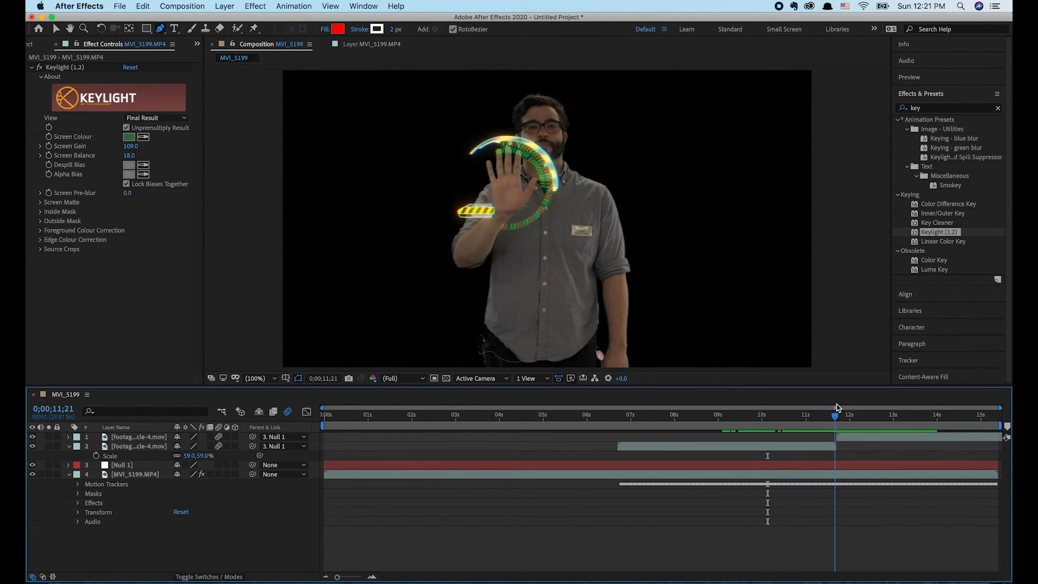
{"action": "left_click", "coordinate": [902, 416]}
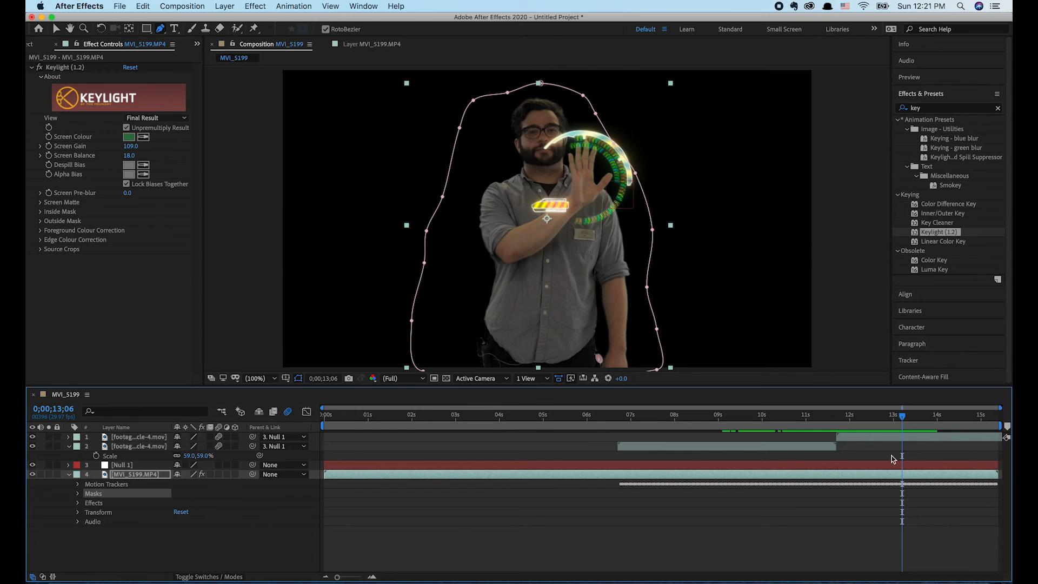
{"action": "mouse_move", "coordinate": [839, 473]}
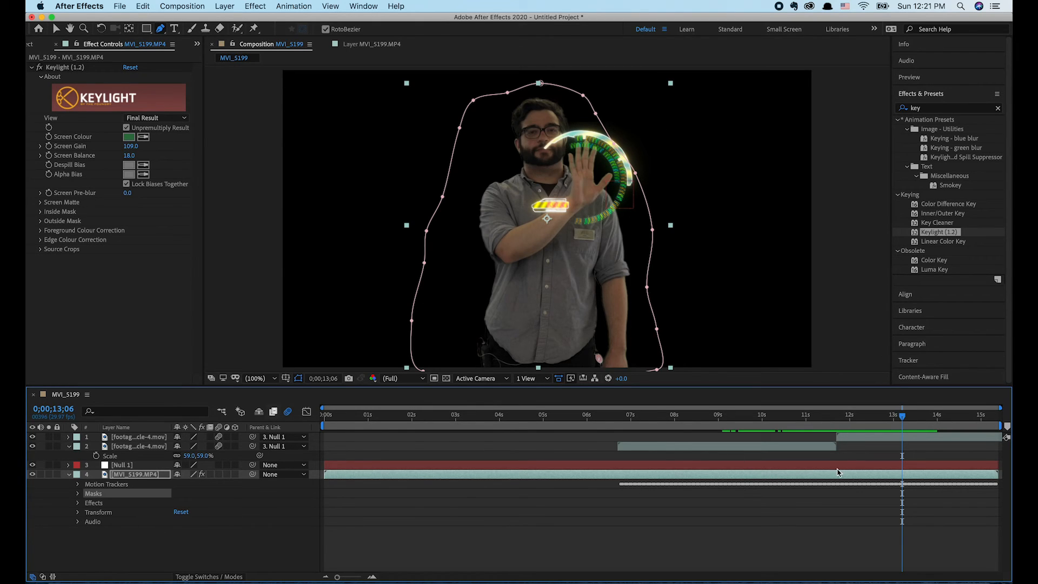
- Enable the Mask Path stopwatch at the frame where the hand covers the face
{"action": "left_click", "coordinate": [853, 418]}
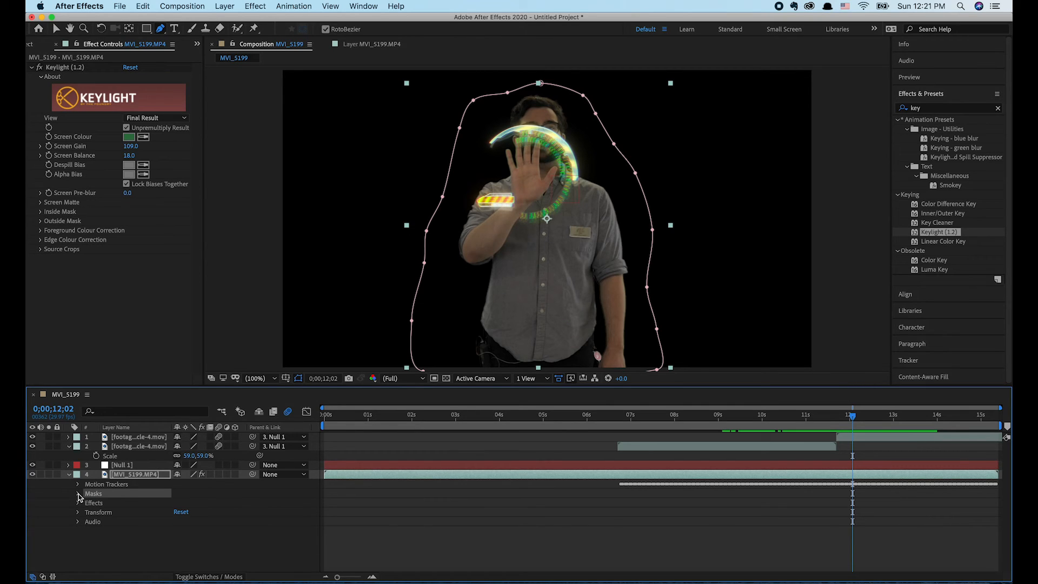
{"action": "left_click", "coordinate": [78, 493]}
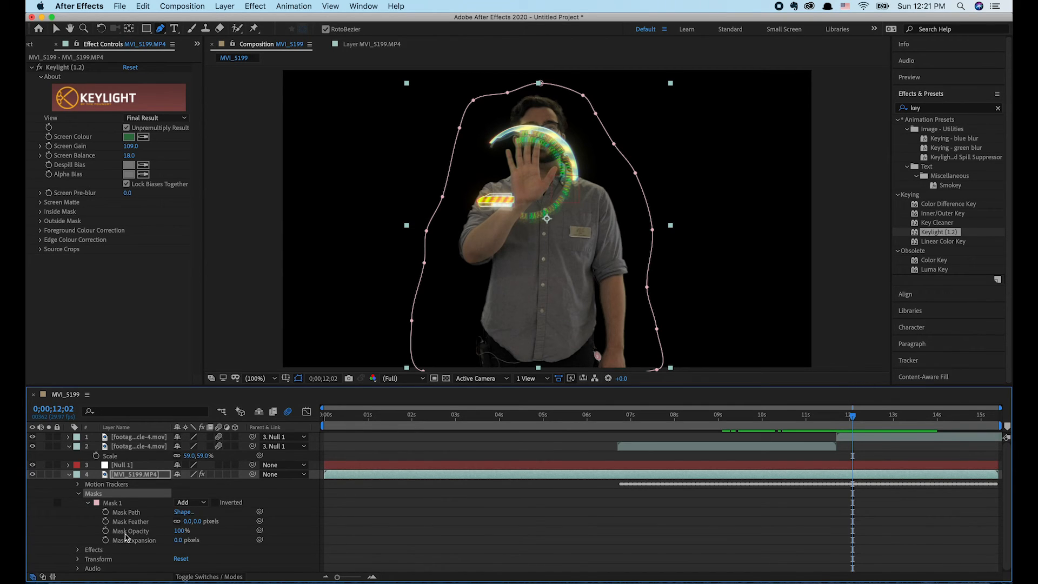
{"action": "left_click", "coordinate": [127, 511]}
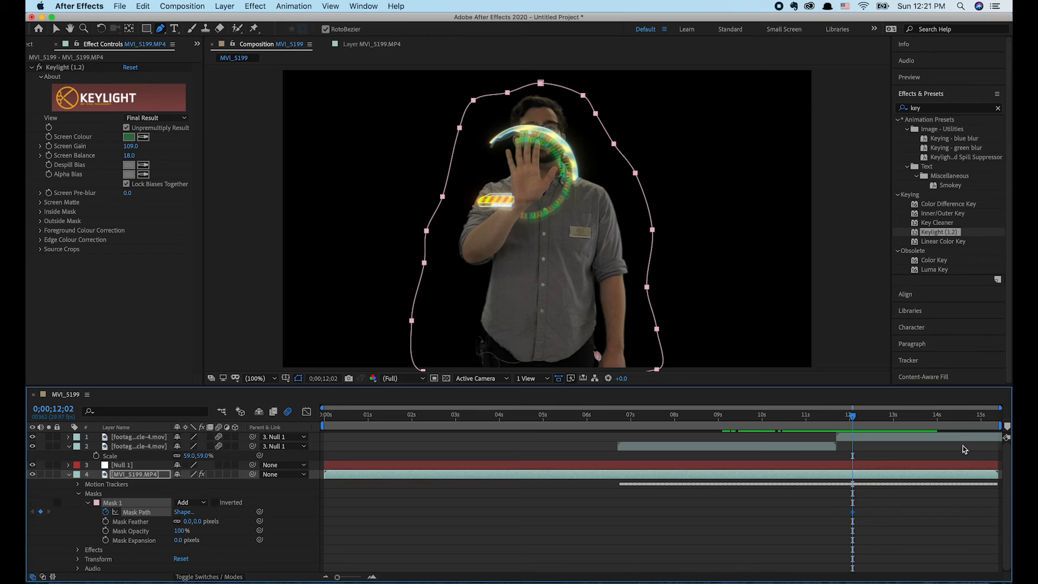
- Reshape the mask top around the hand on later frames to add keyframes, then preview
{"action": "left_click", "coordinate": [863, 421]}
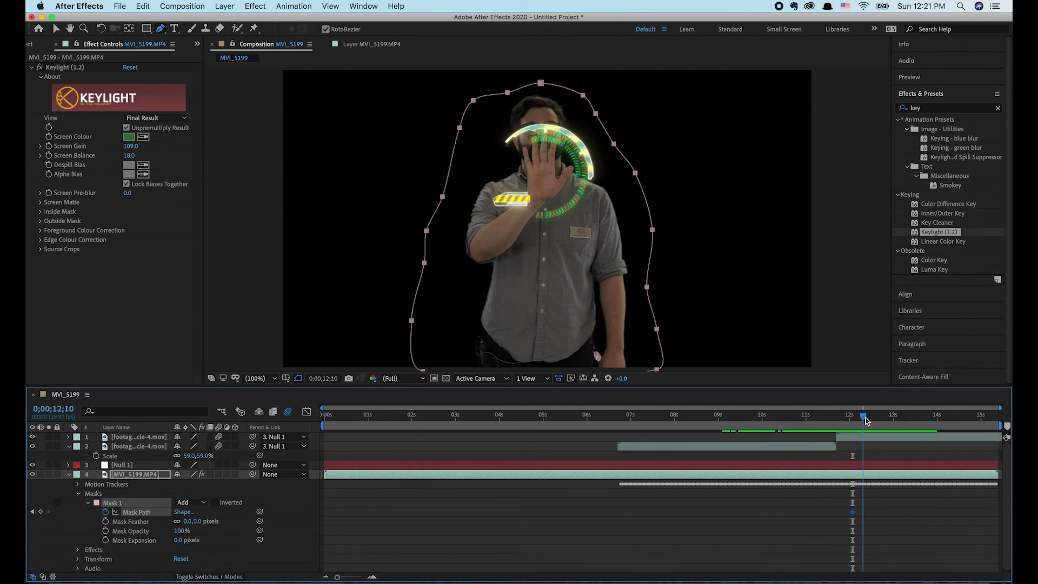
{"action": "left_click", "coordinate": [874, 414]}
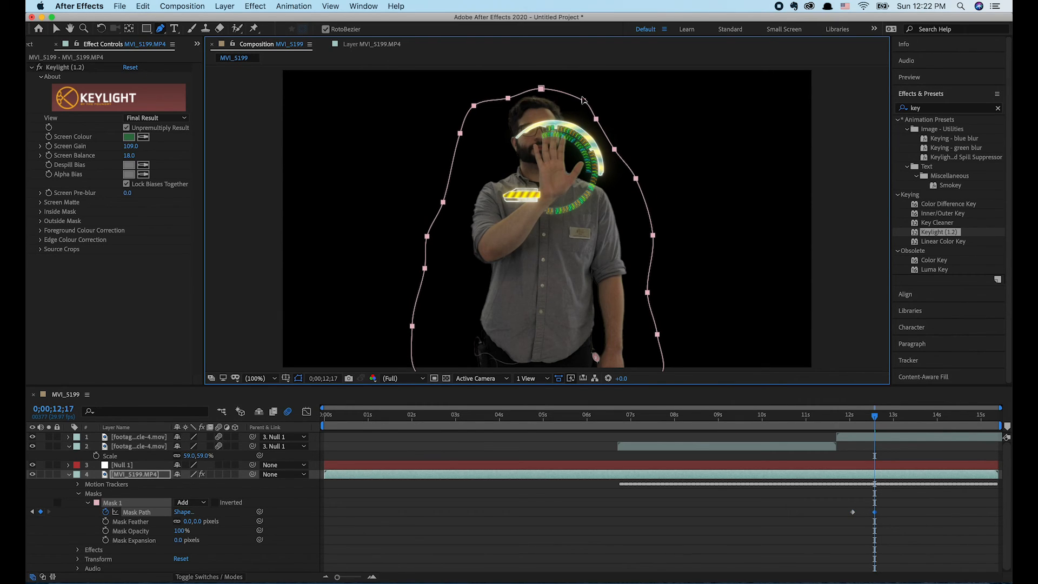
{"action": "left_click", "coordinate": [703, 414]}
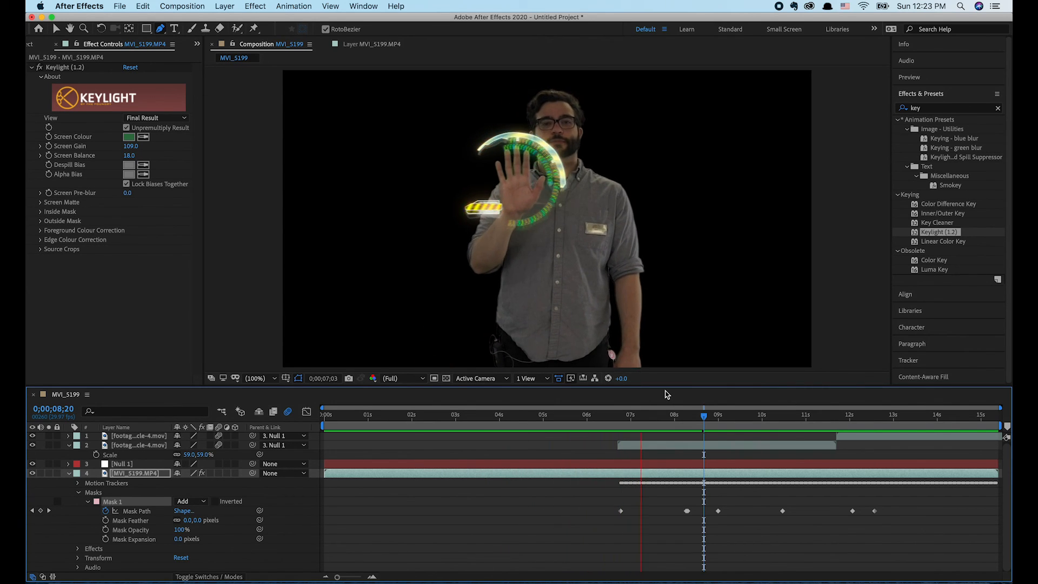
{"action": "left_click", "coordinate": [730, 414]}
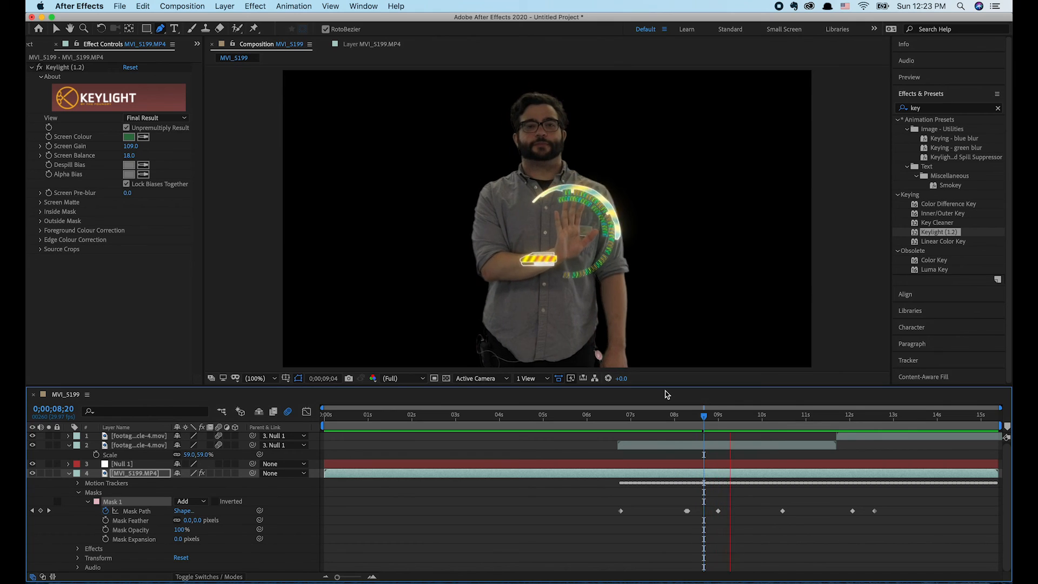